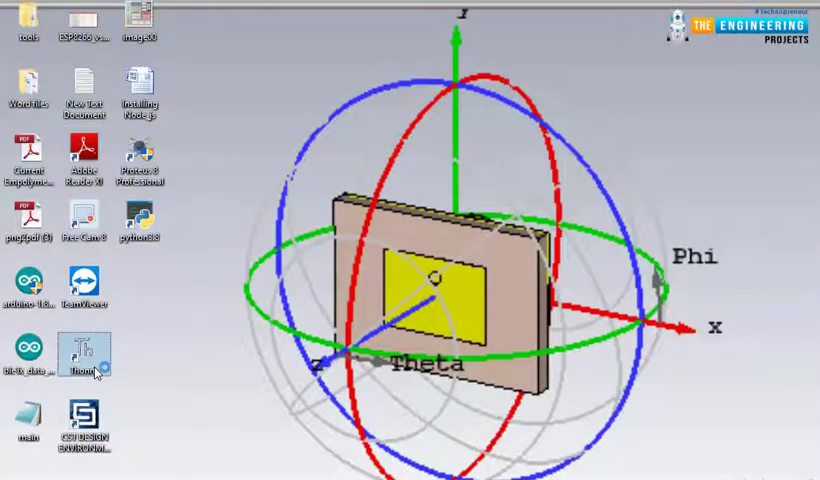
mouse_move(85, 353)
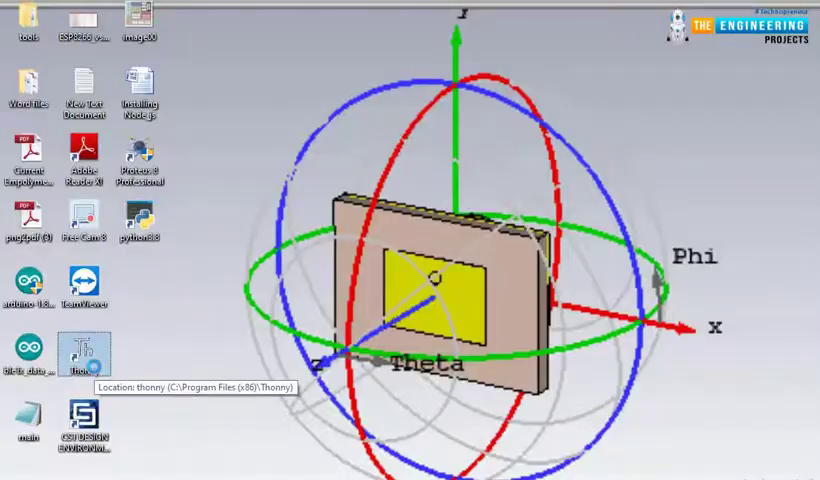
Step: Launch Thonny from its desktop shortcut to get an empty untitled script
double_click(84, 355)
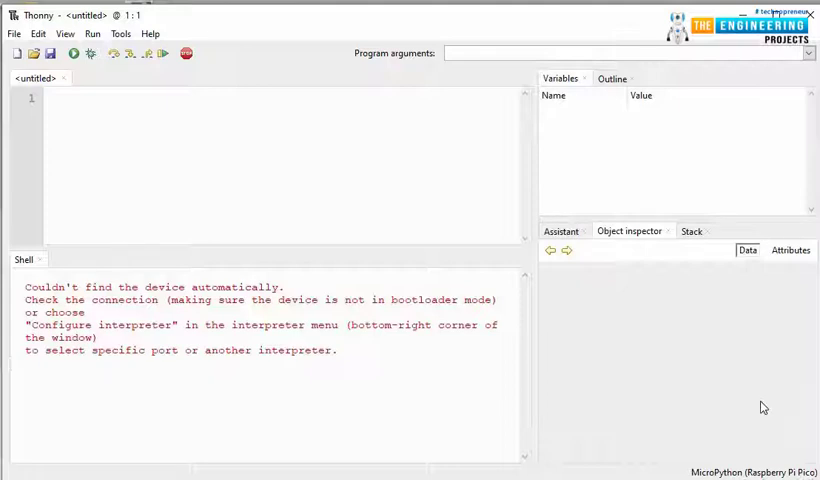
mouse_move(745, 471)
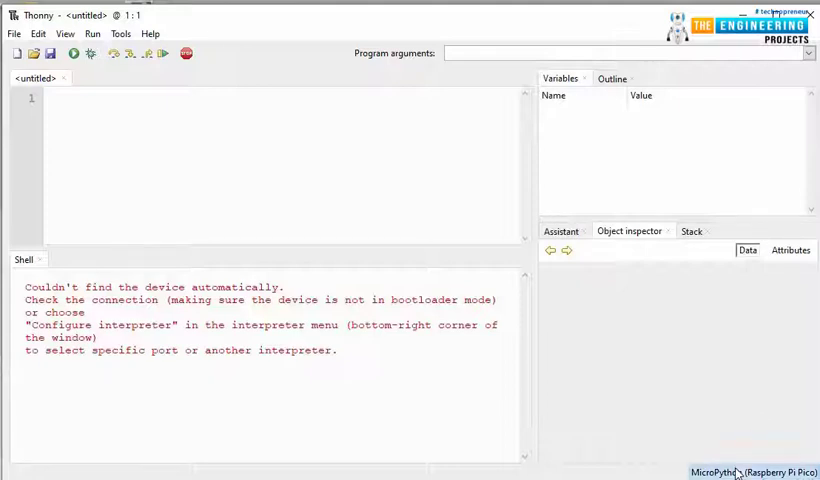
Step: Switch the interpreter to MicroPython (Raspberry Pi Pico) to reach its MicroPython v1.17 prompt
left_click(750, 471)
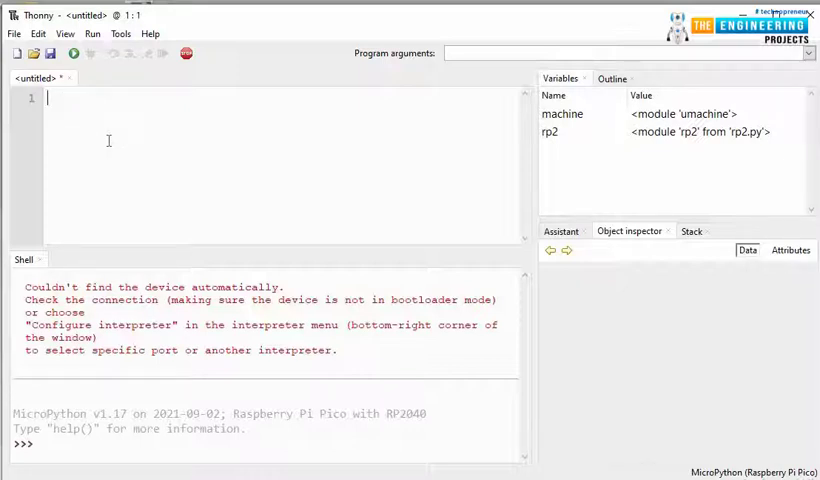
Step: Type the imports 'from machine import Pin' and 'import time', fixing a typo
type("from mac")
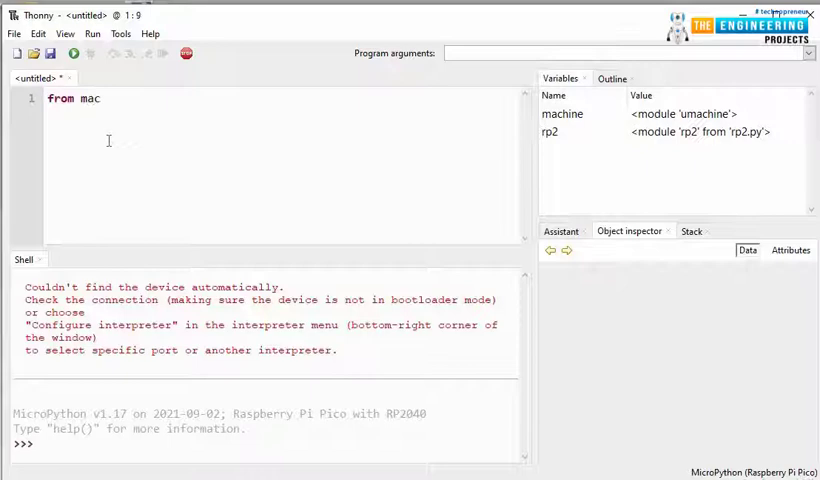
type("hine impor")
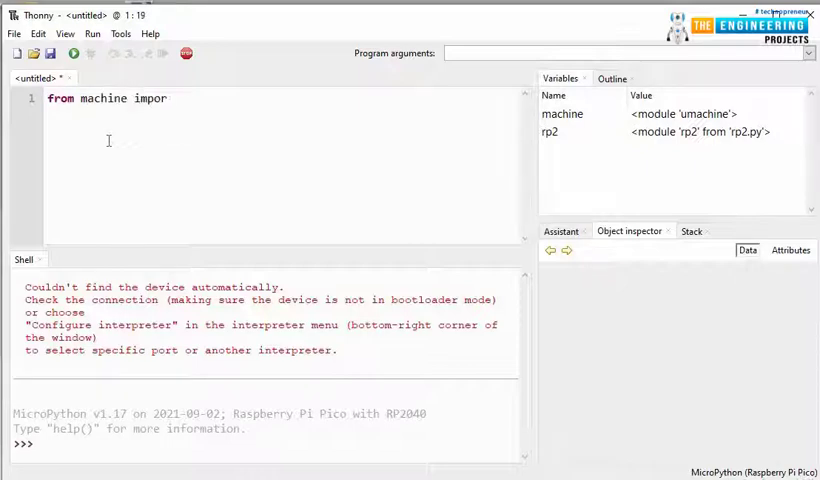
type("t Pin")
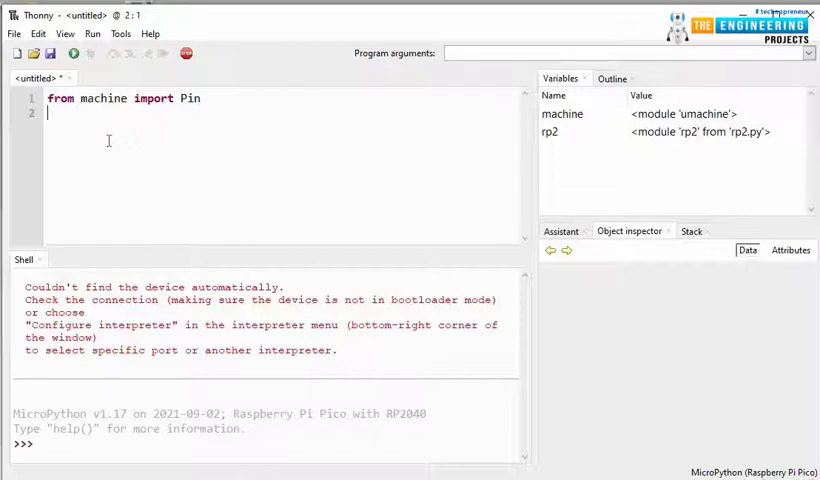
type("import")
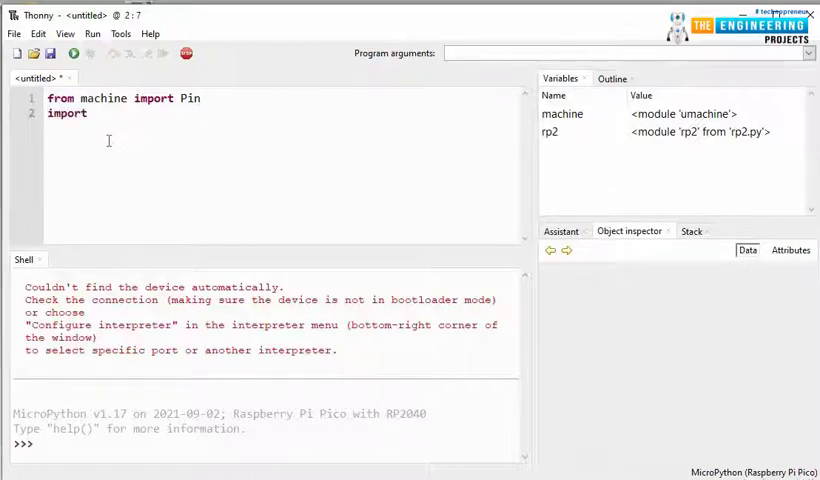
type("timer")
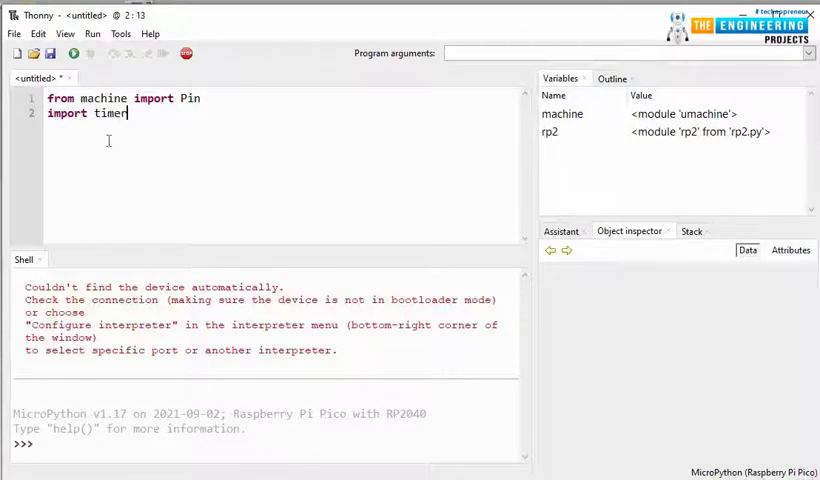
key("Backspace")
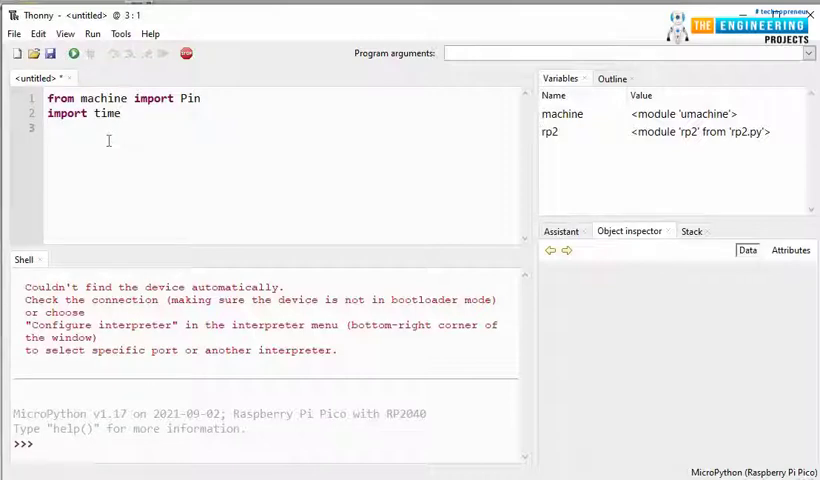
Step: Define the LED pin as ledPin = Pin(25, Pin.OUT)
type("ledPi")
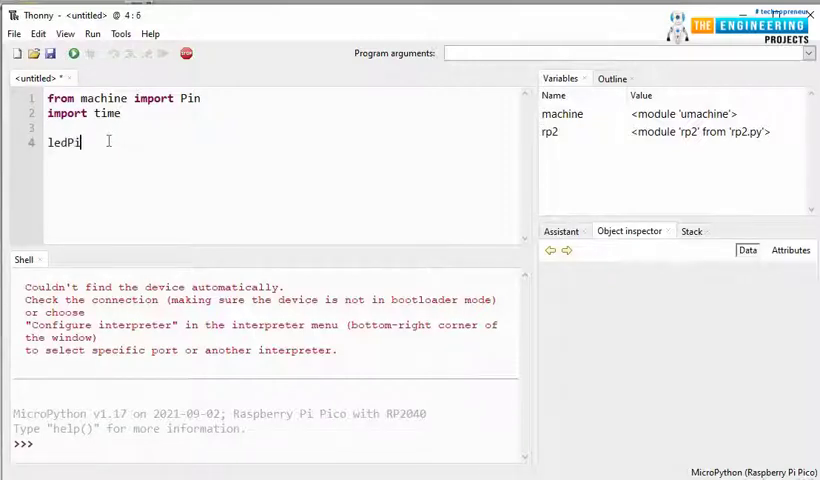
type("n")
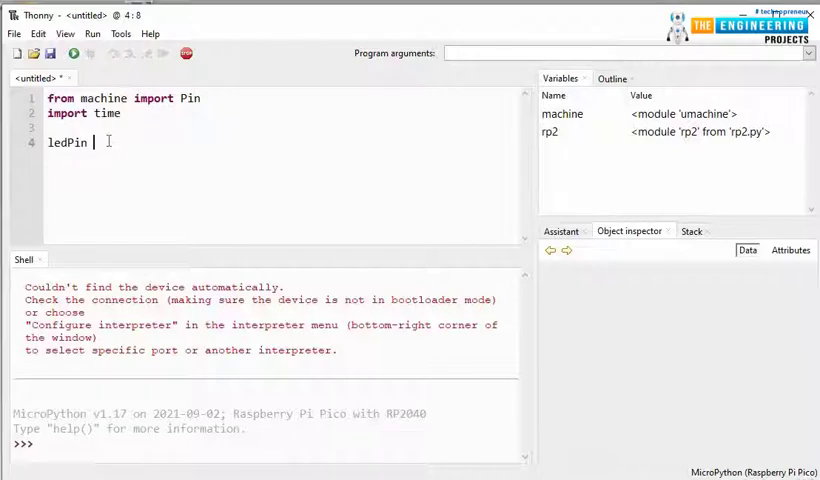
type("= Pin")
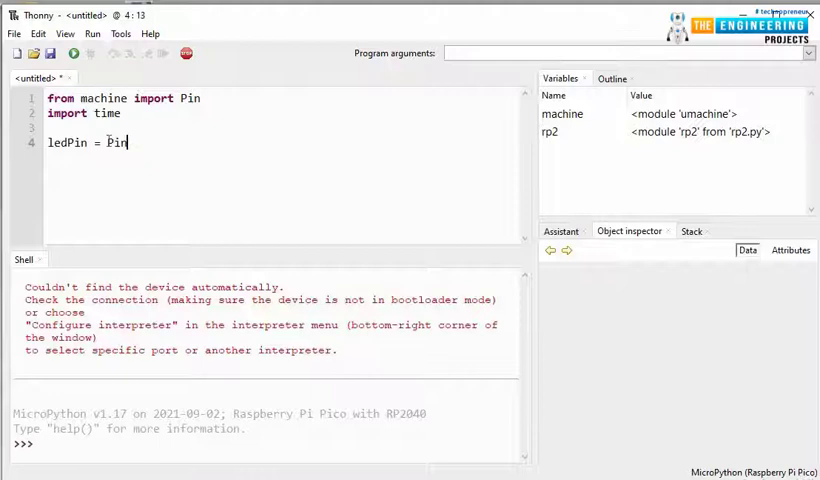
type("(")
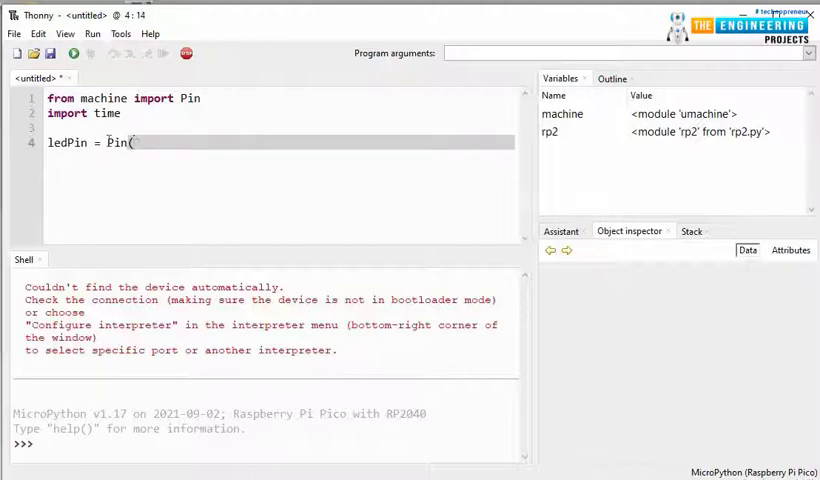
type("25,")
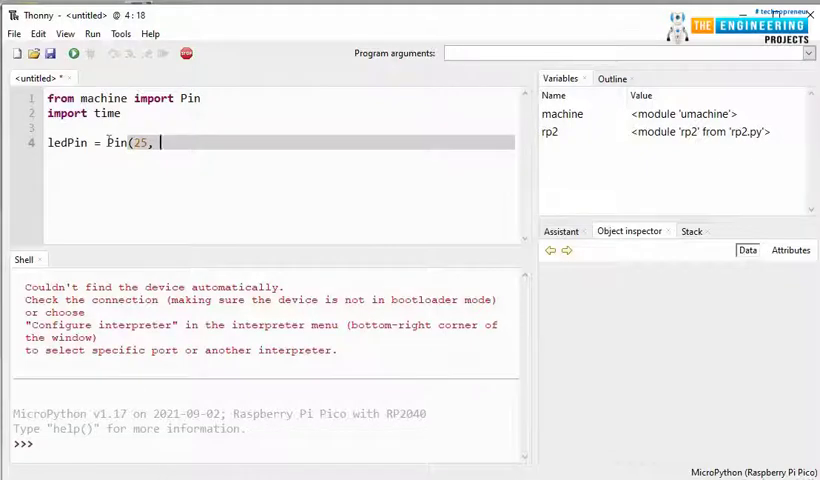
type("Pin.O")
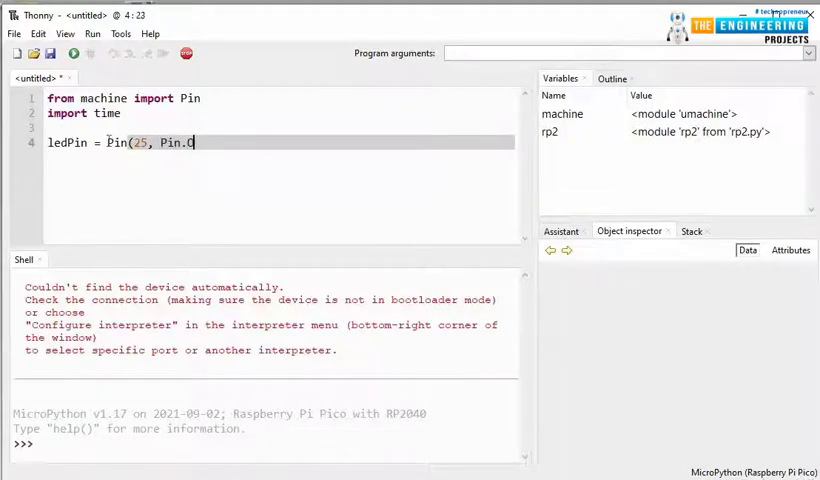
type("UT)")
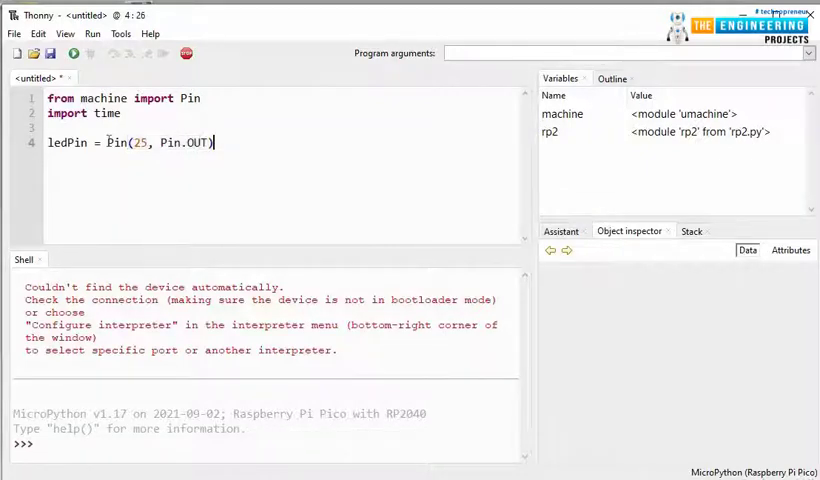
Step: Add a while True loop calling ledPin.toggle() and time.sleep(1)
type("w")
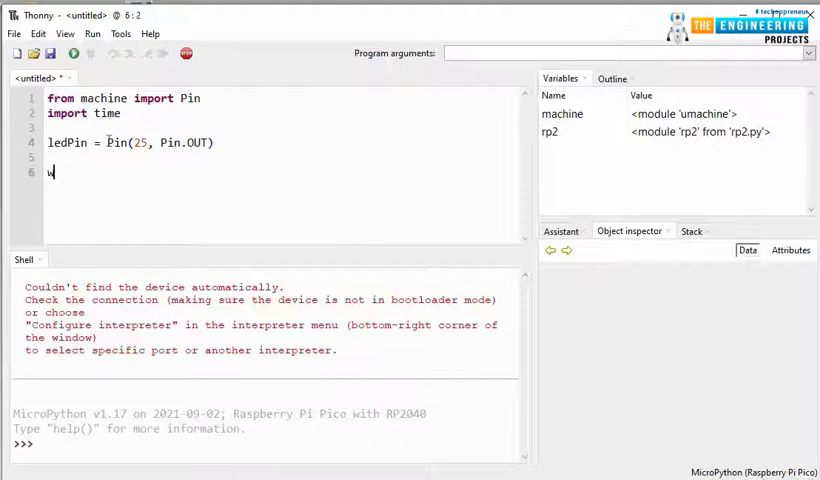
type("hile")
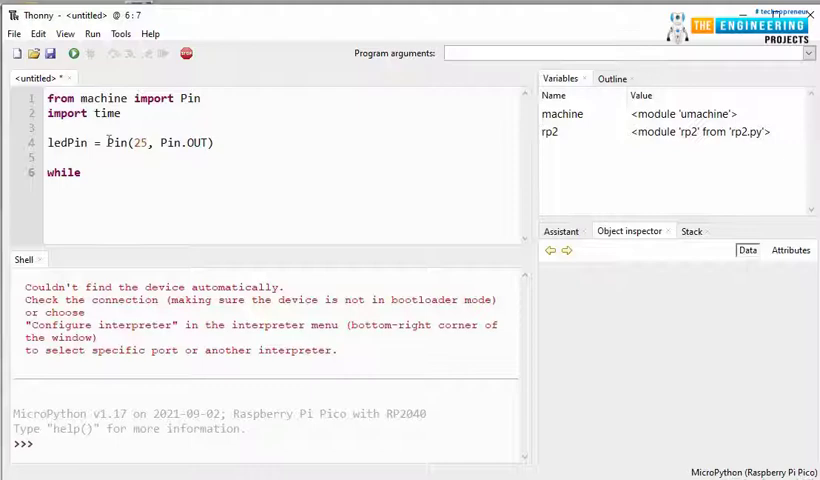
type("True")
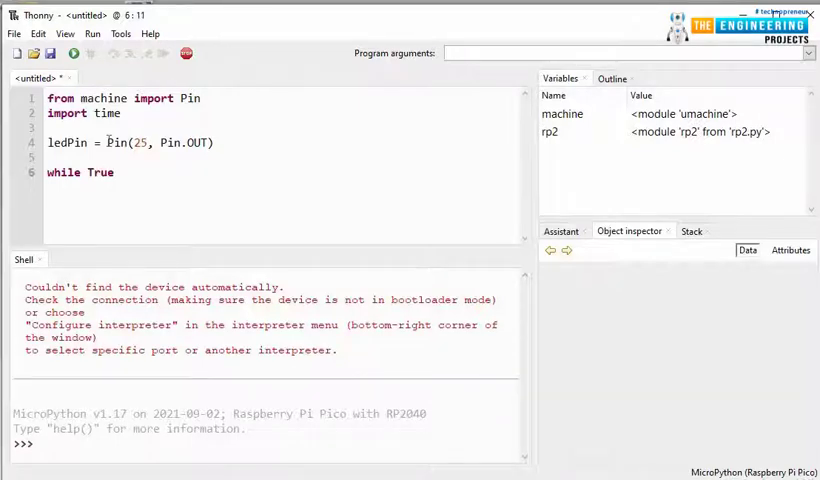
type(":")
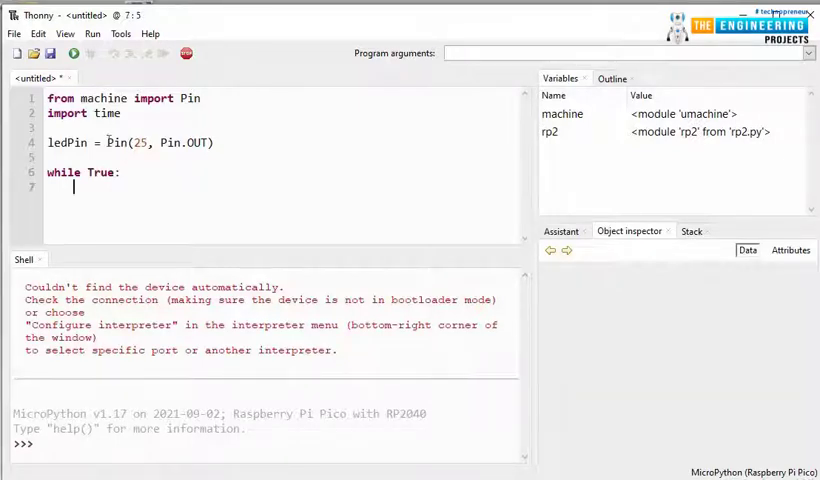
type("ledPi")
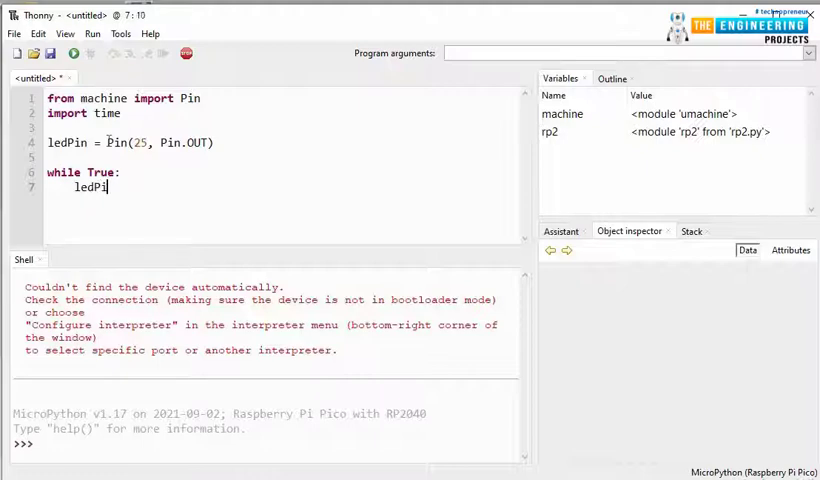
type("n.toggle")
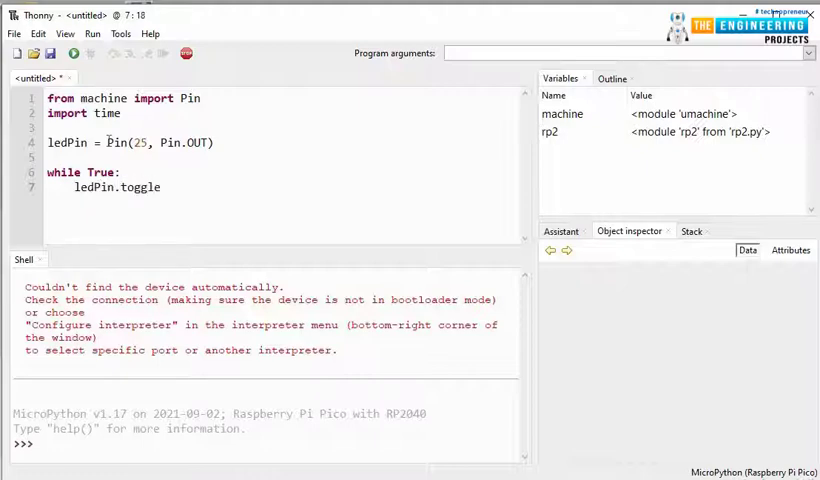
type("()")
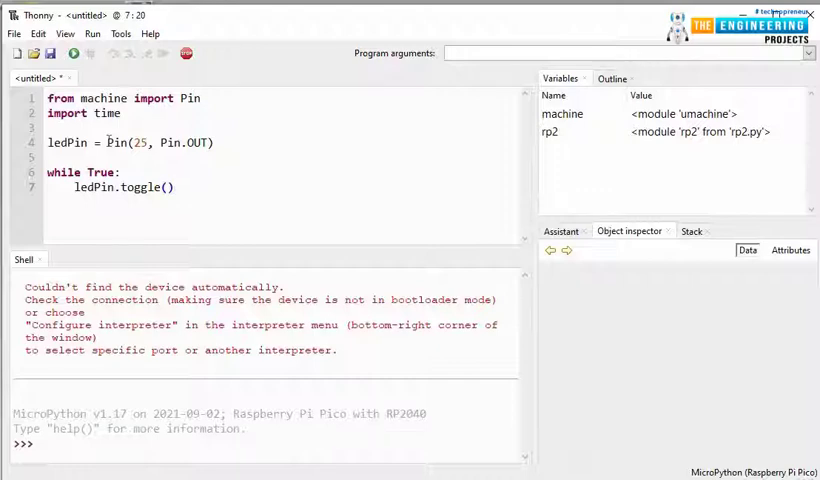
type("time")
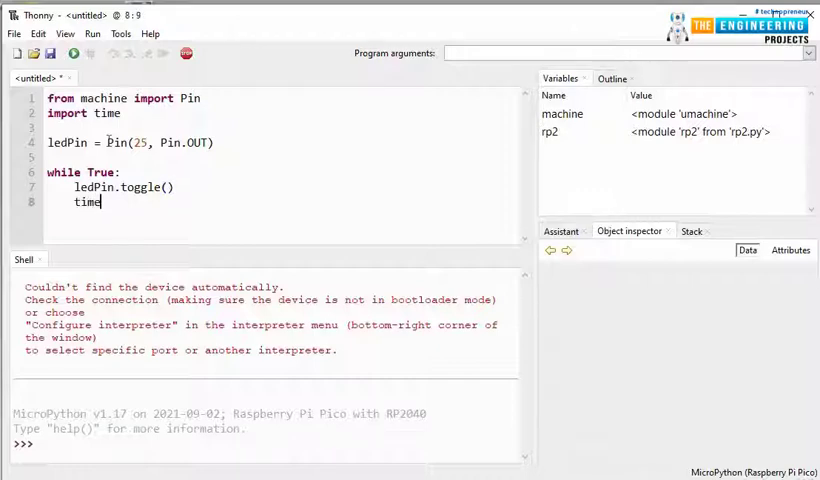
type(".slee")
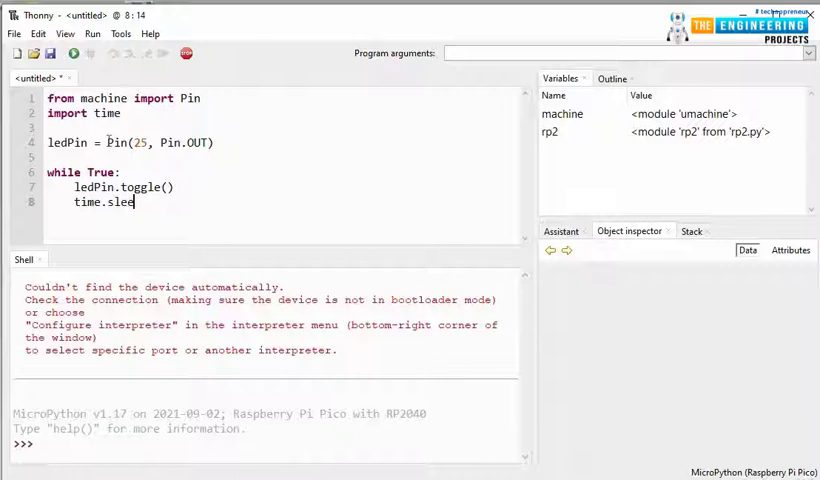
type("p(")
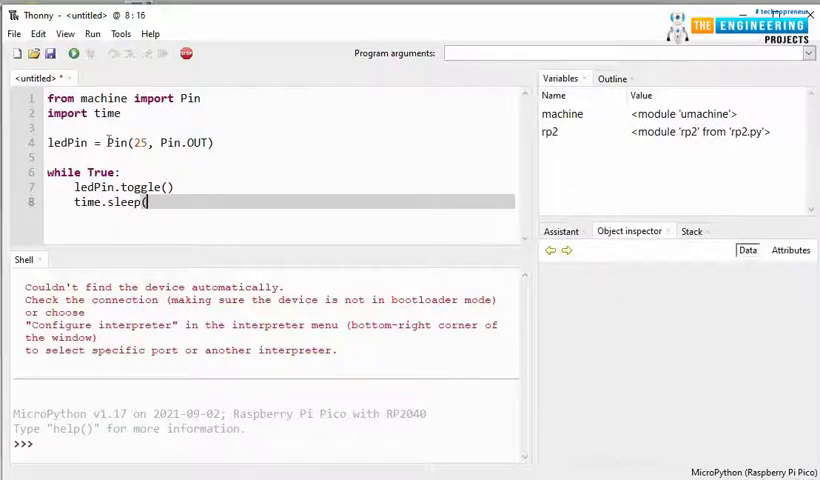
type("1")
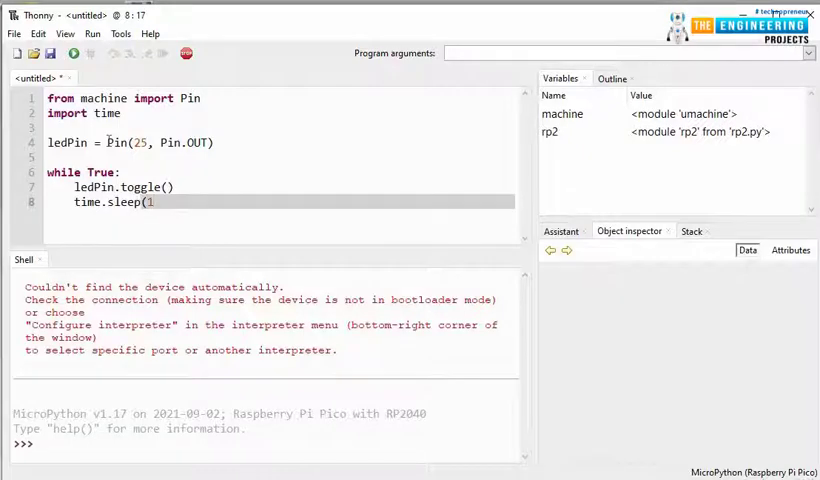
type(")")
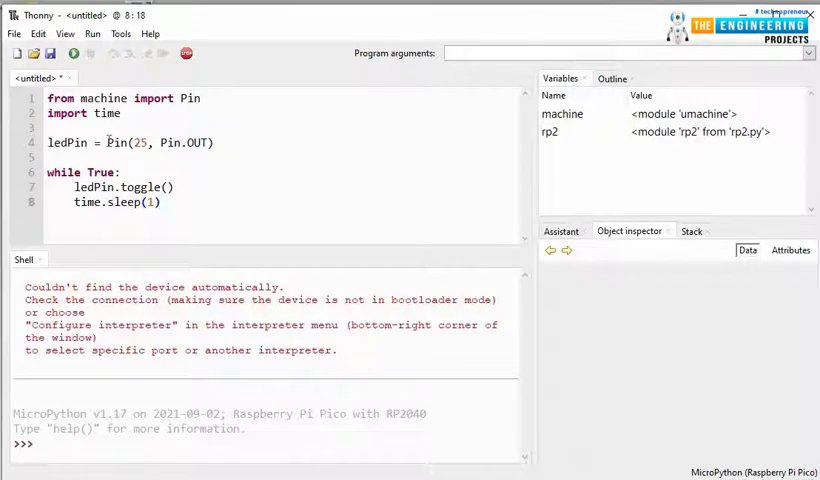
mouse_move(32, 53)
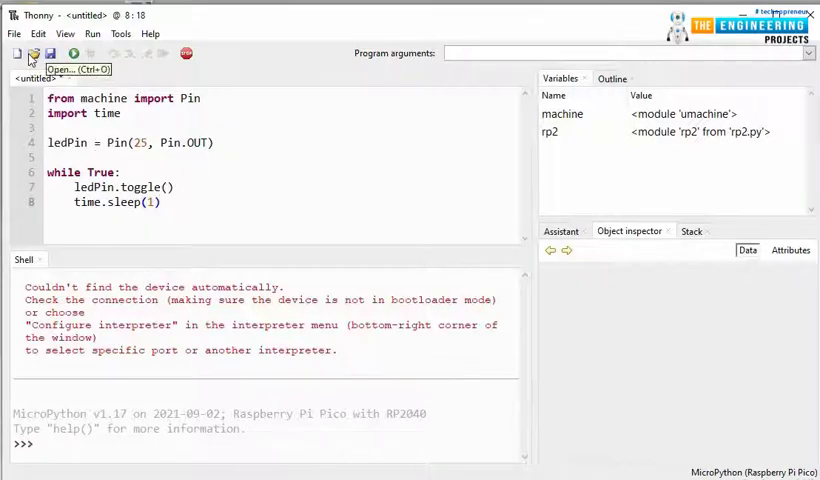
mouse_move(50, 53)
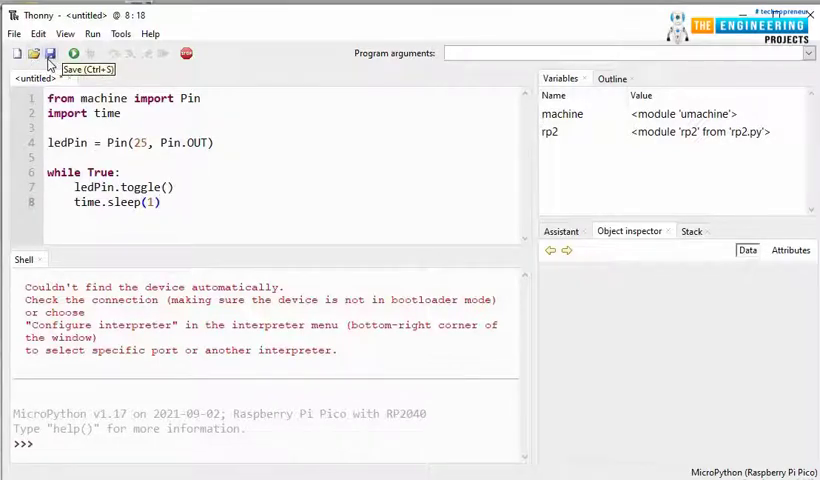
Step: Save the script to the Raspberry Pi Pico under the name blink.py
left_click(50, 53)
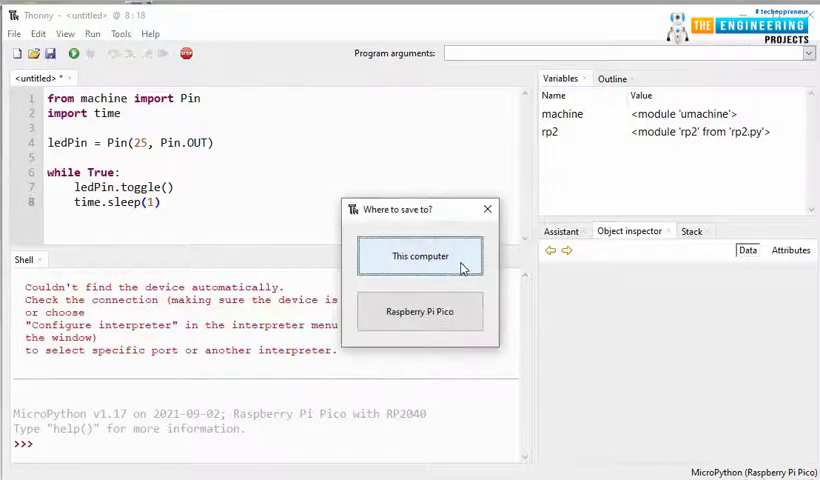
mouse_move(388, 250)
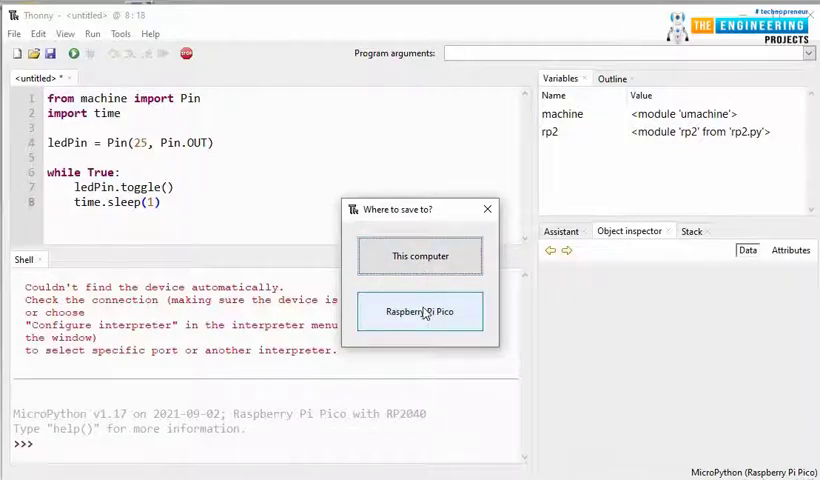
left_click(419, 311)
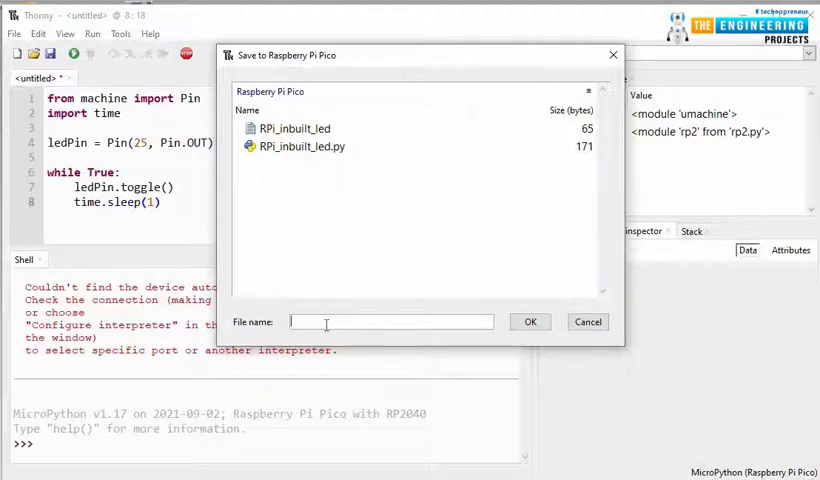
type("r")
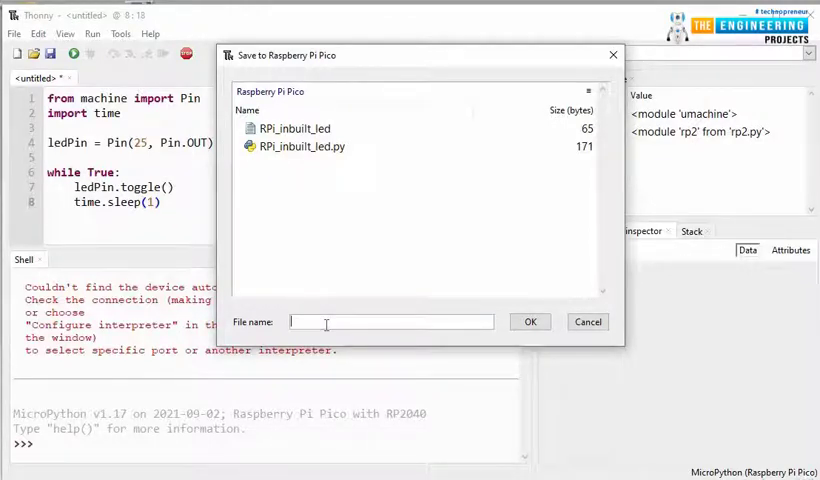
type("blink")
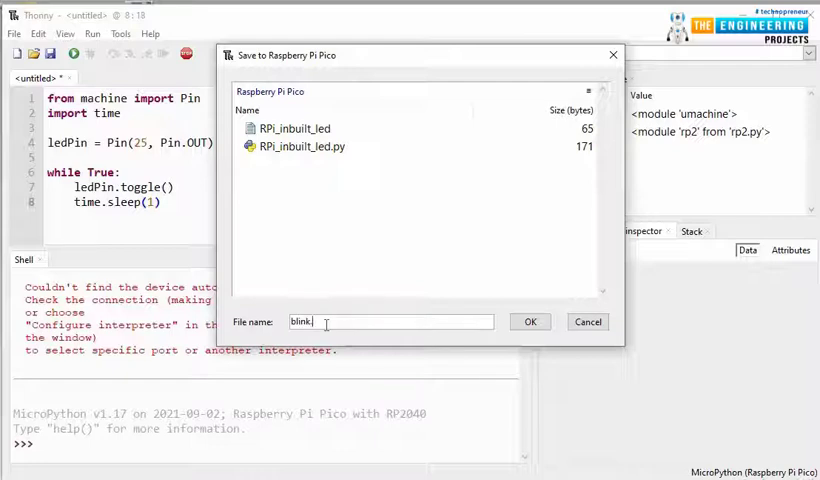
type(".py")
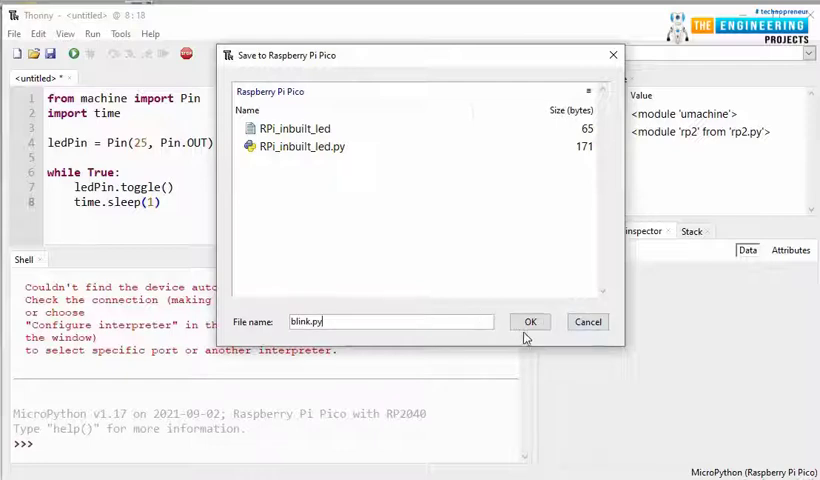
left_click(530, 321)
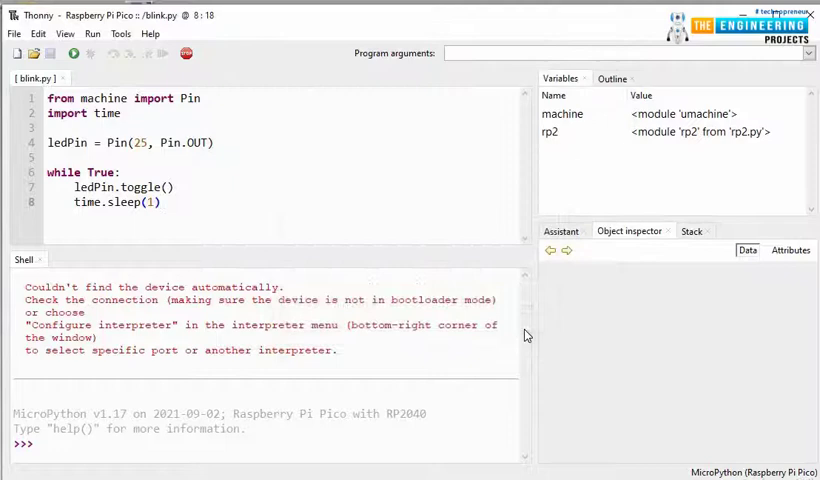
mouse_move(432, 167)
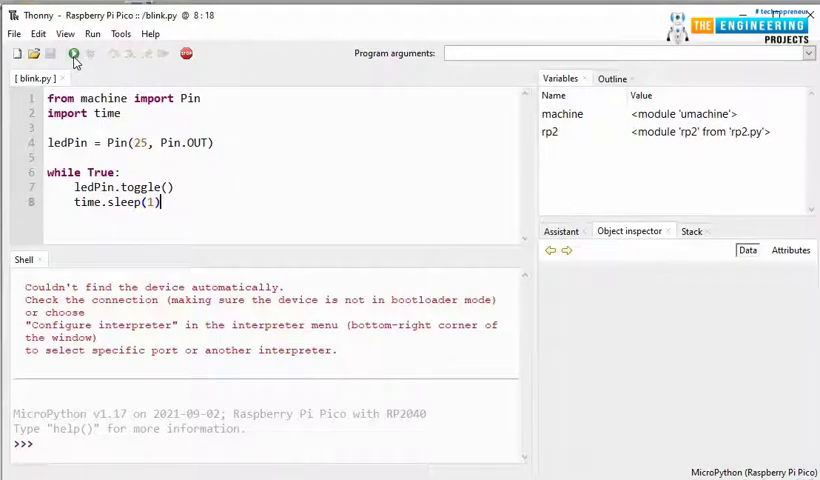
Step: Run blink.py on the Raspberry Pi Pico
left_click(74, 53)
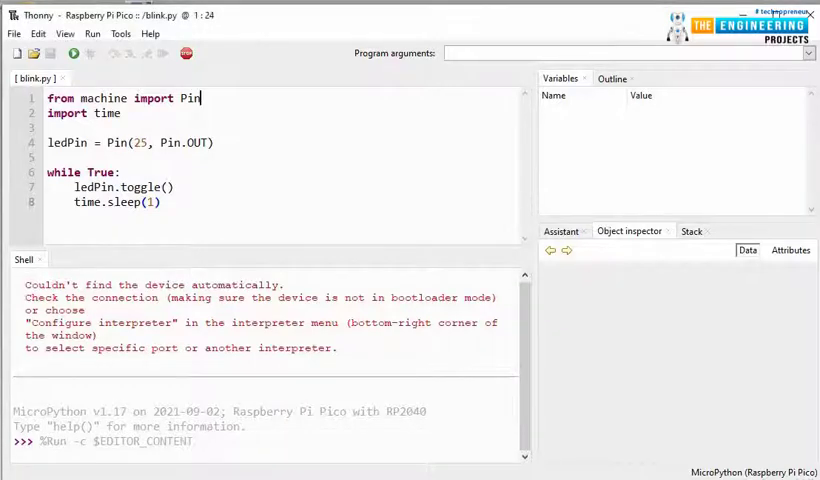
Step: Add ', Timer' to the machine import and delete the 'import time' line
type(",")
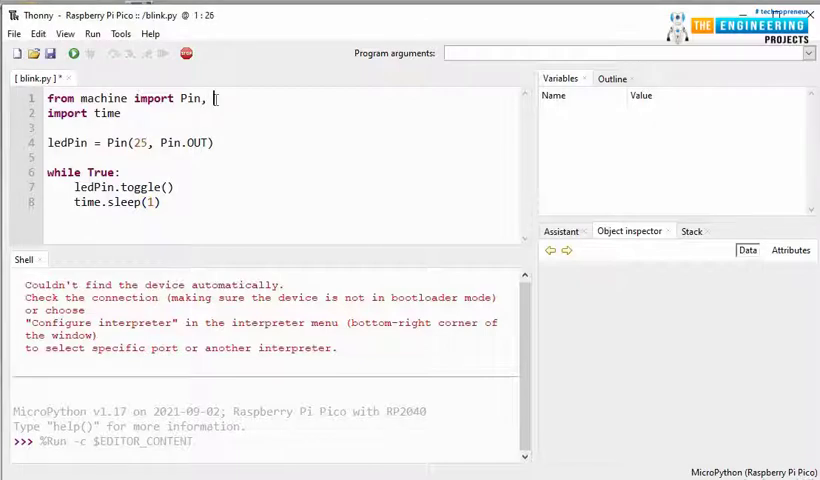
type("Timer")
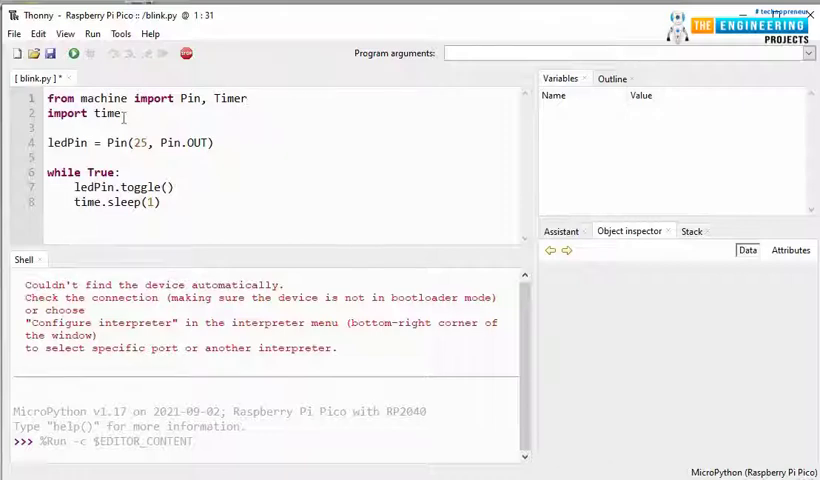
key("BackSpace")
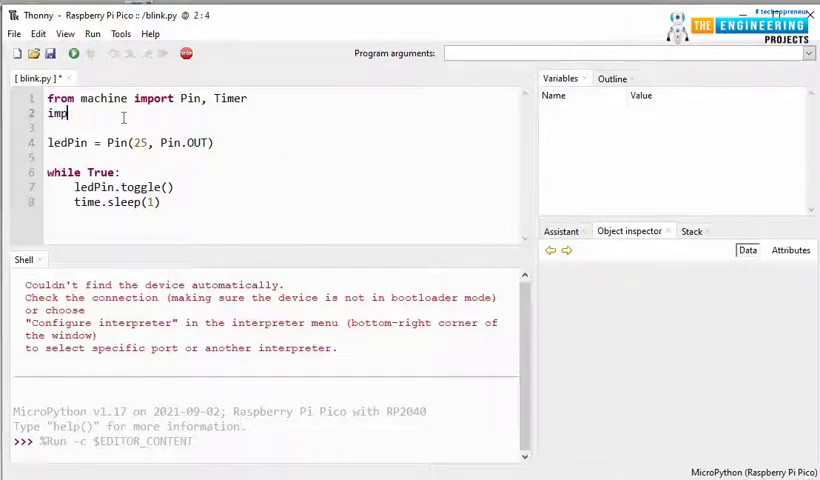
key("BackSpace")
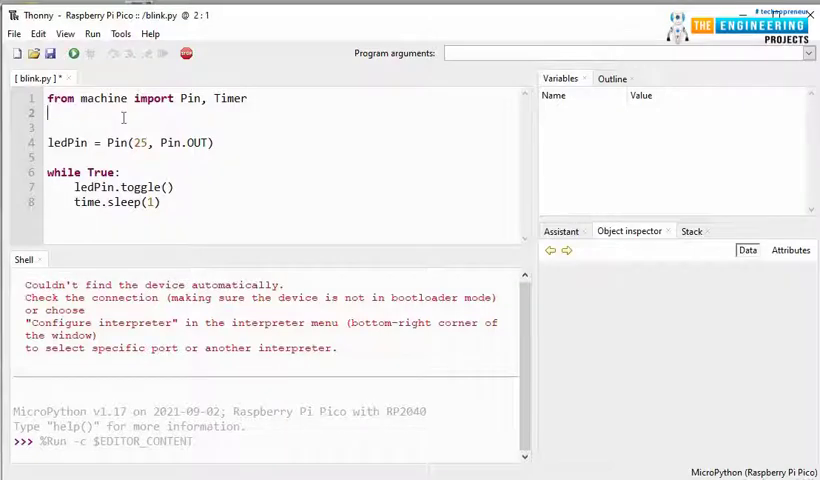
Step: Add 'timer = Timer()' after ledPin = Pin(25, Pin.OUT) and delete time.sleep(1)
type("timer")
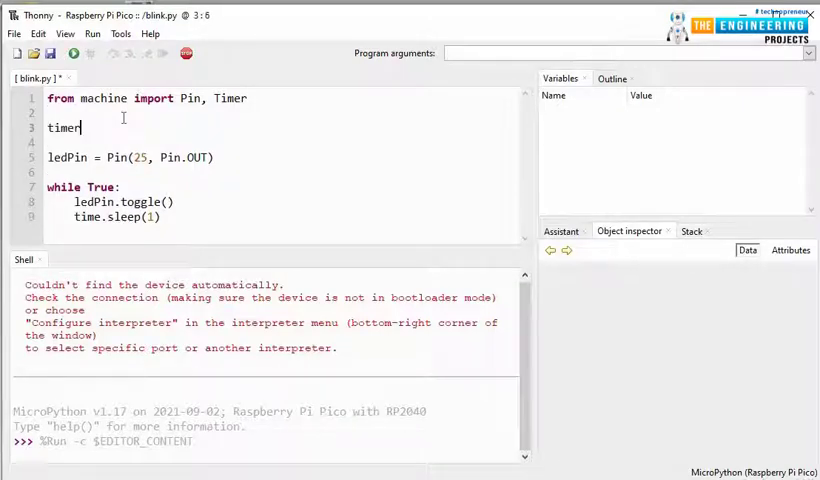
type("= Timer(")
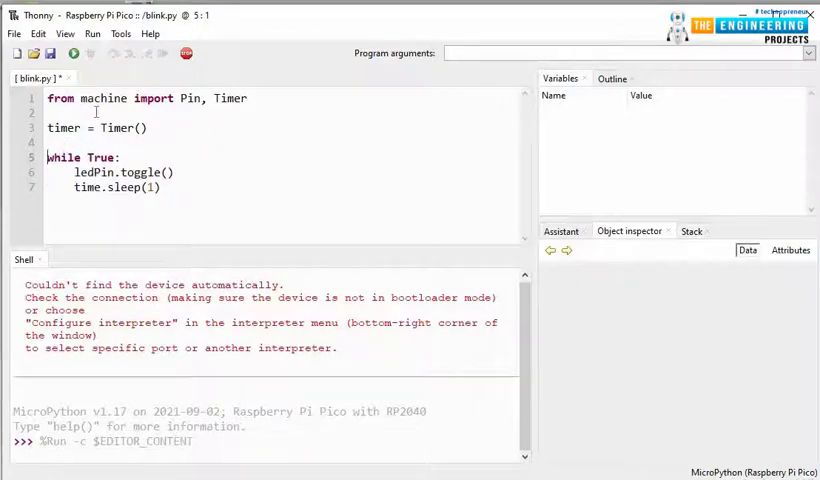
type("ledPin = Pin(25, Pin.OUT)")
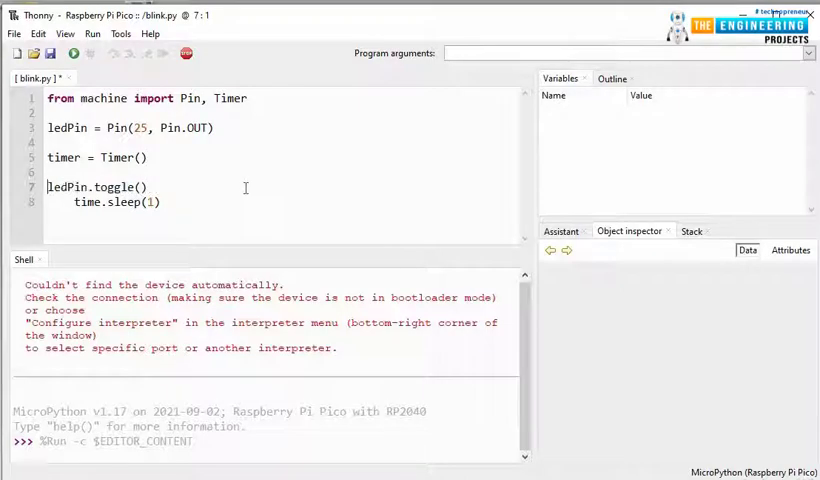
left_click(99, 227)
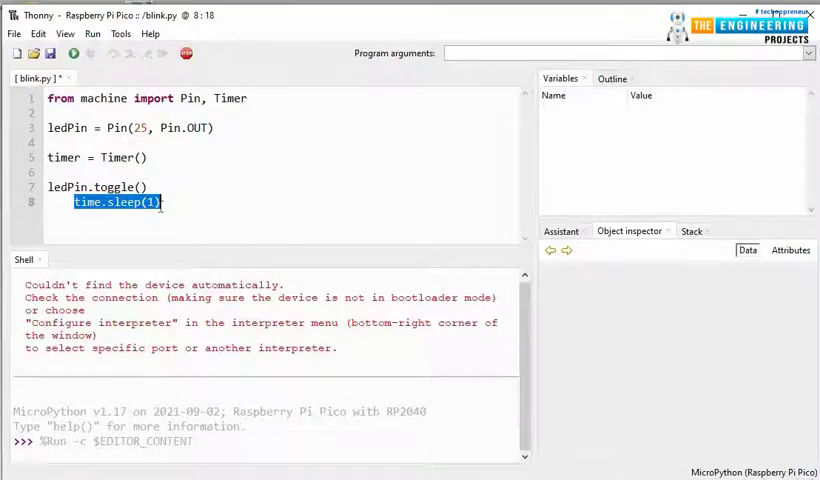
key("Delete")
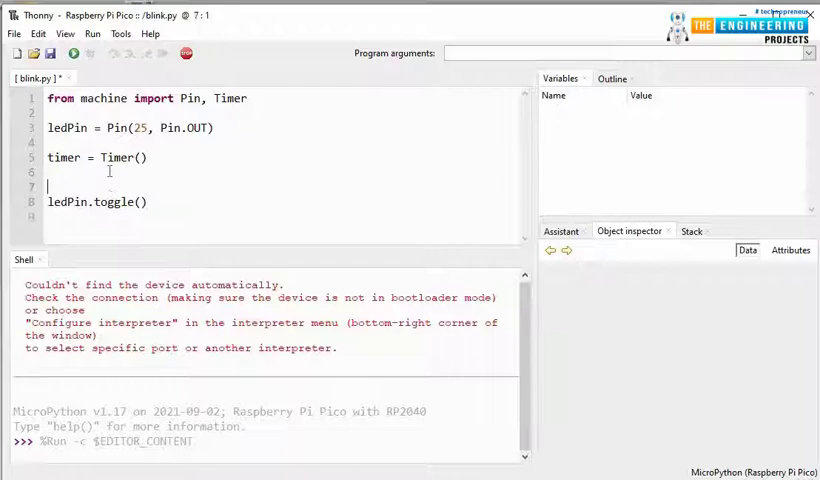
Step: Put ledPin.toggle() inside 'def blink(timer):' and start a new 'timer' line
type("def b")
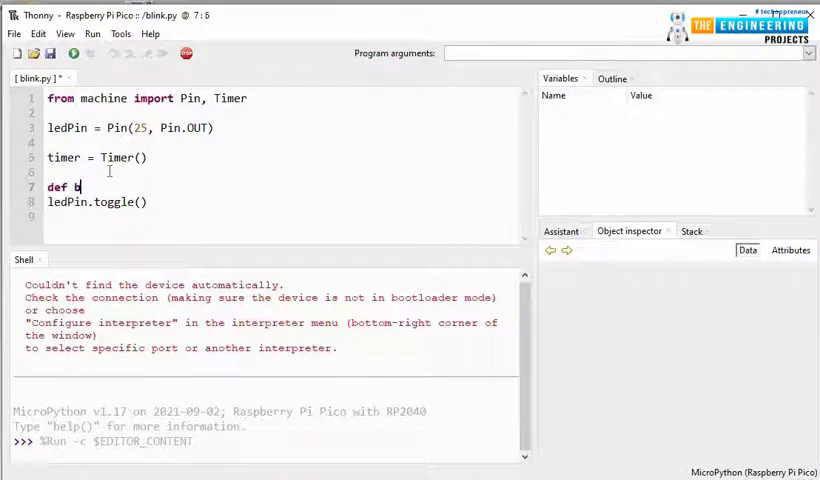
type("link(")
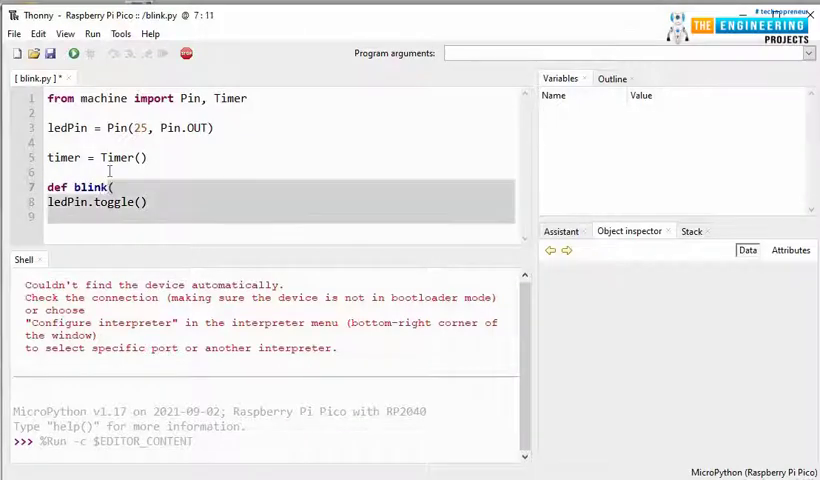
type("timer")
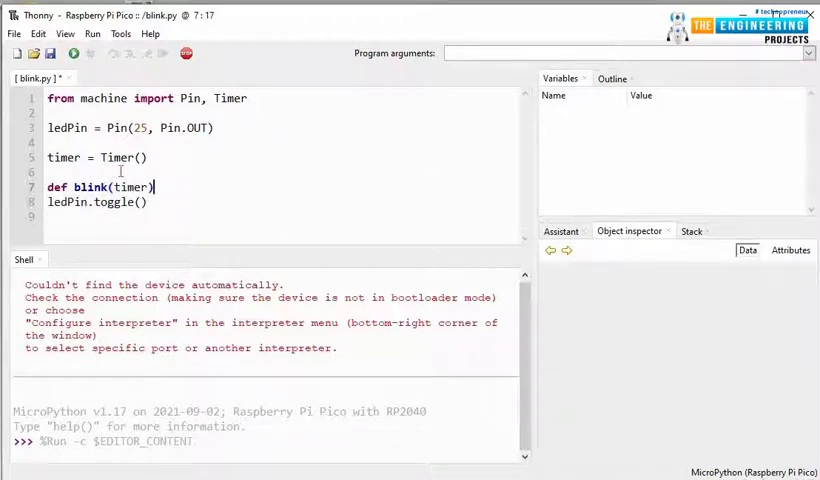
type(":")
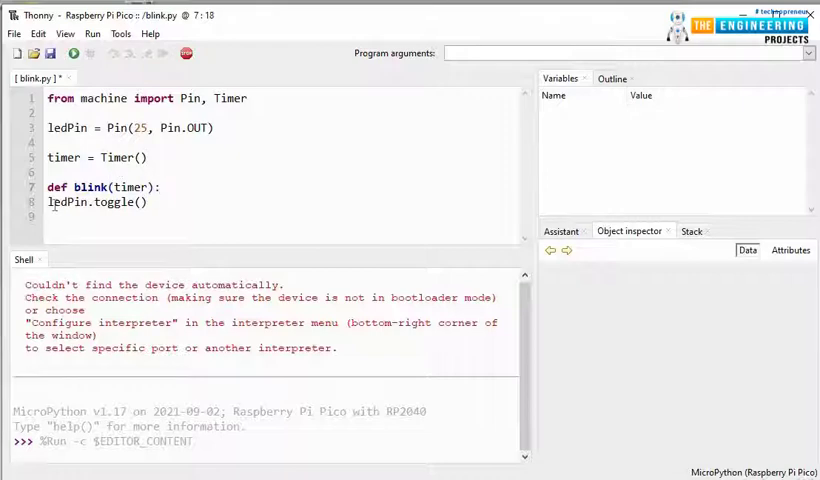
left_click(48, 201)
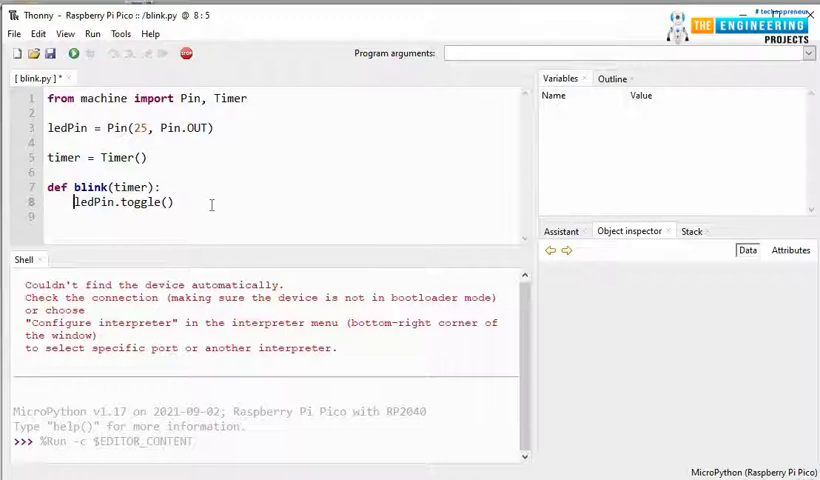
key("Return")
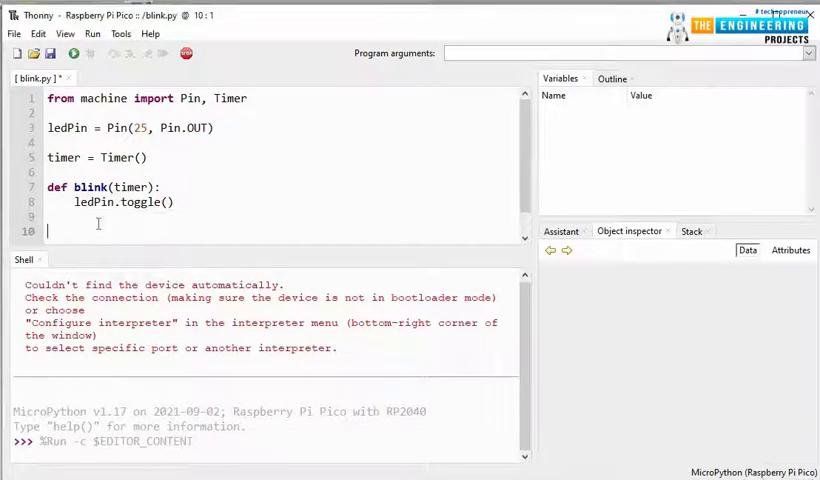
type("timer")
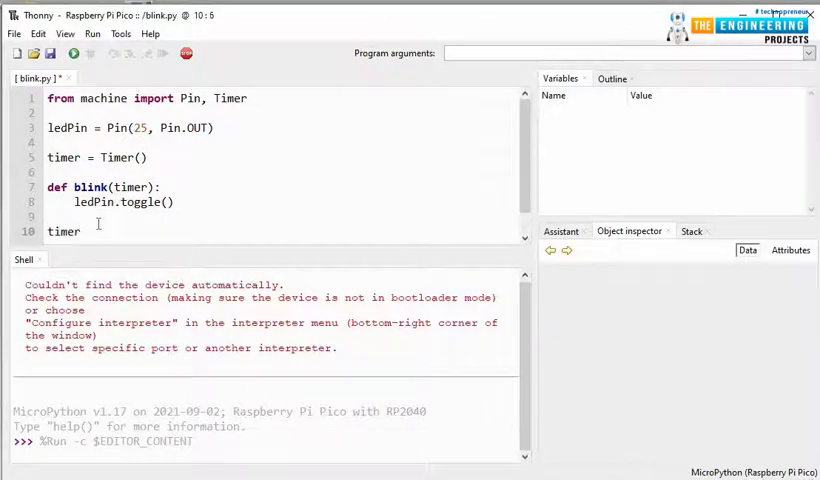
Step: Complete the line as timer.init(freq=2.5, mode=PERIODIC, callback=blink)
type(".ini")
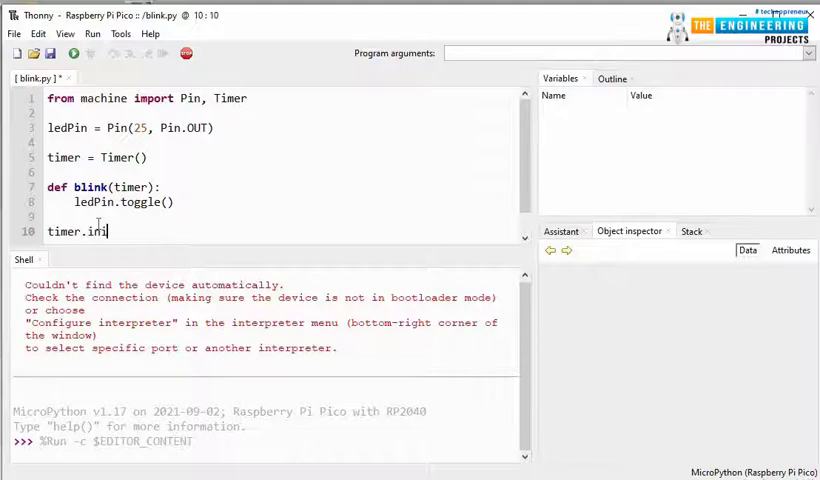
type("t(")
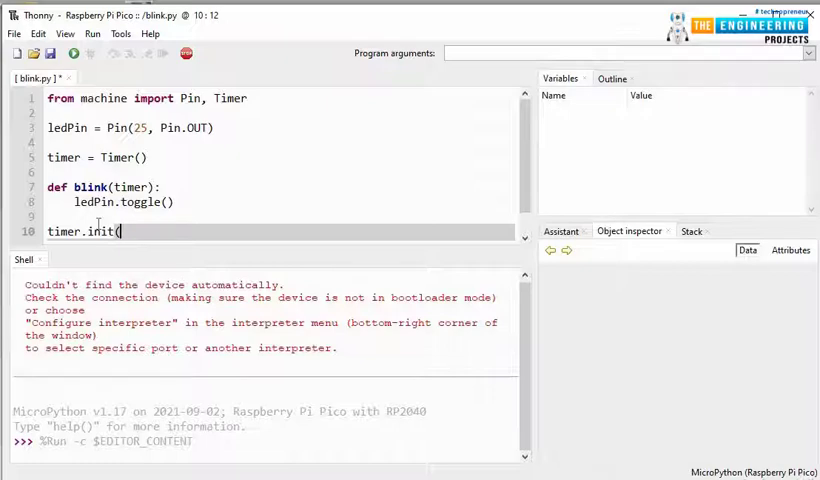
type("fre")
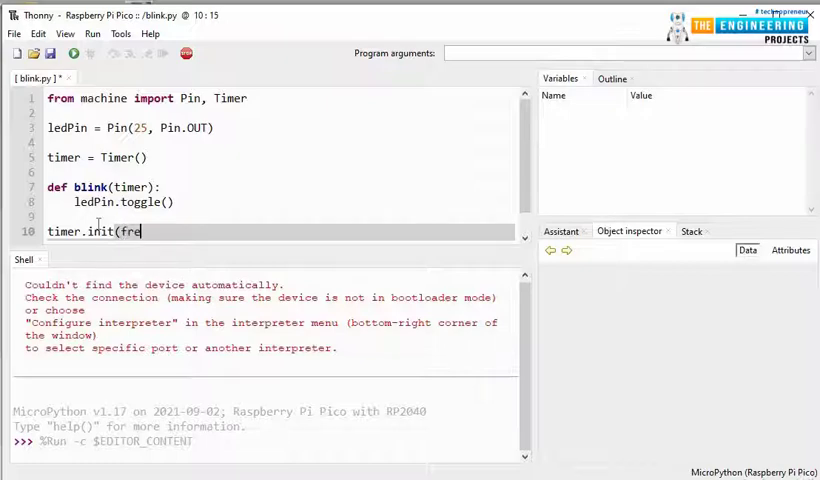
type("q =")
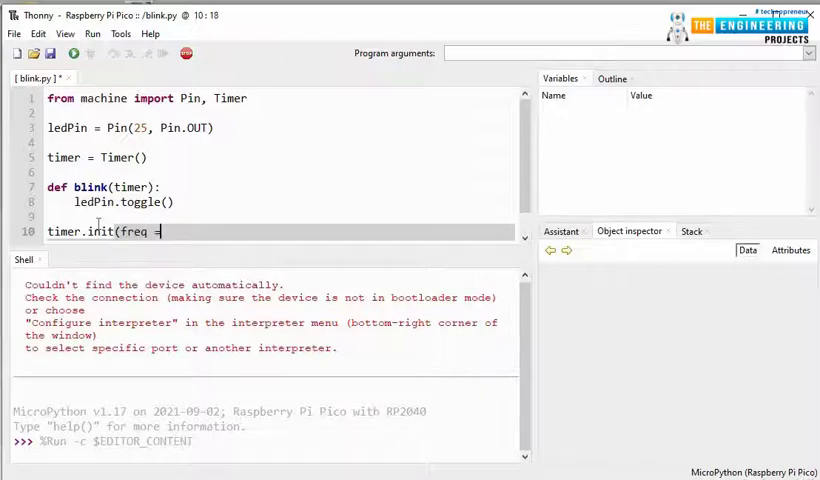
type("2.5,")
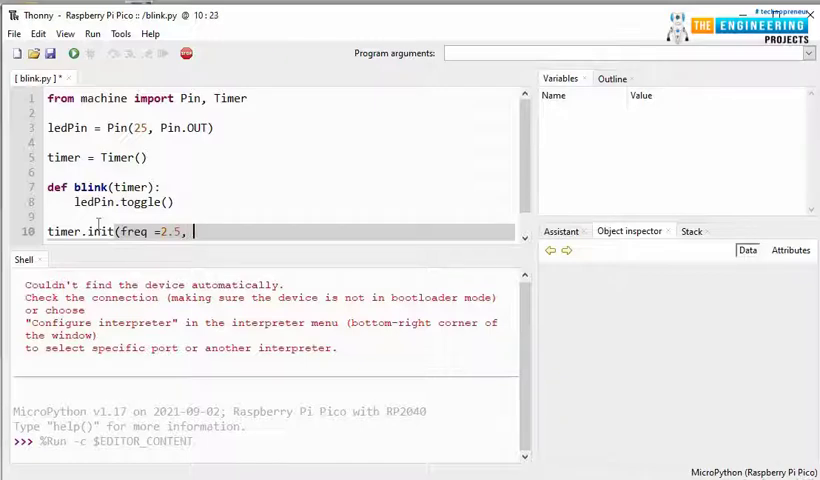
type("mode")
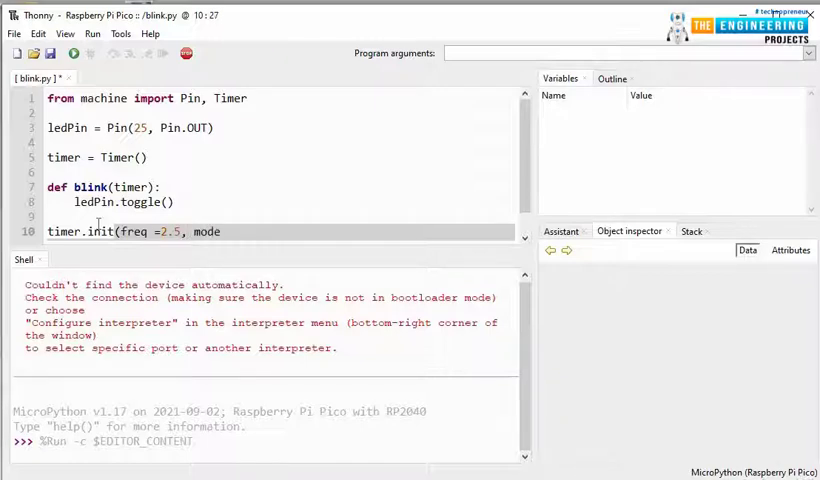
type("=PER")
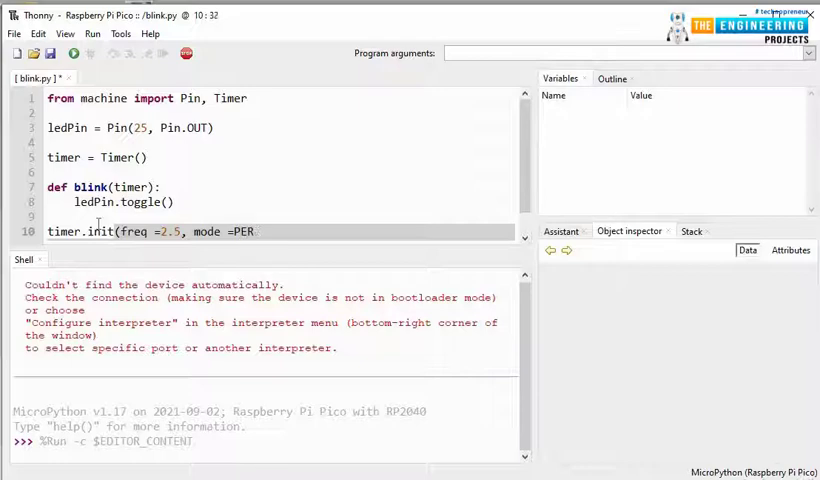
type("IODIC")
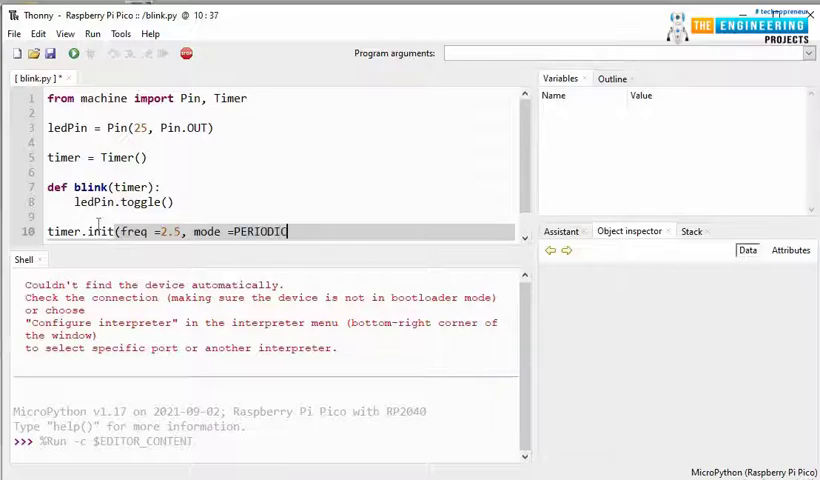
type(", ca")
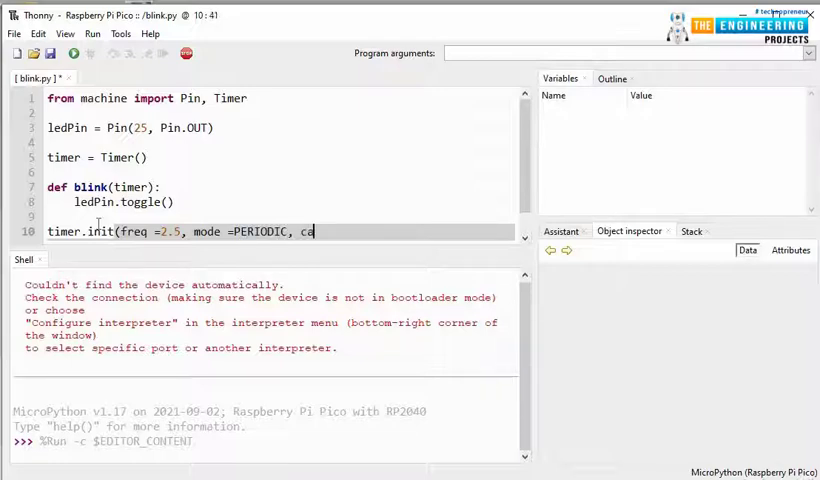
type("llback")
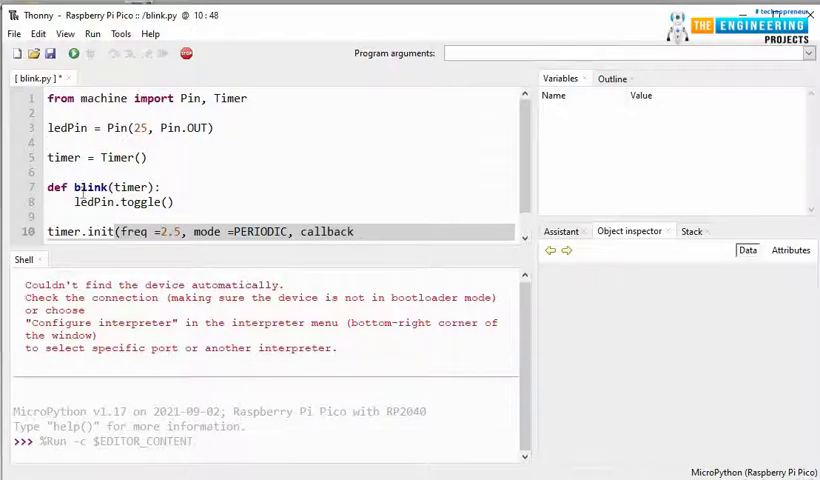
double_click(90, 187)
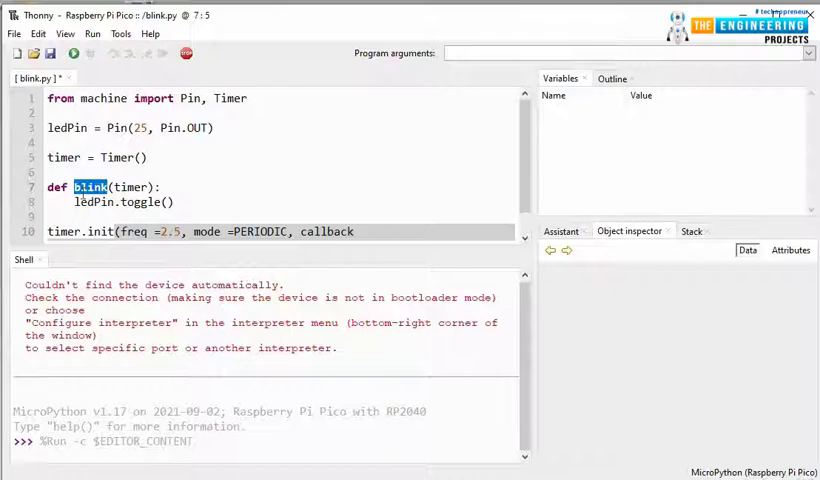
left_click(360, 231)
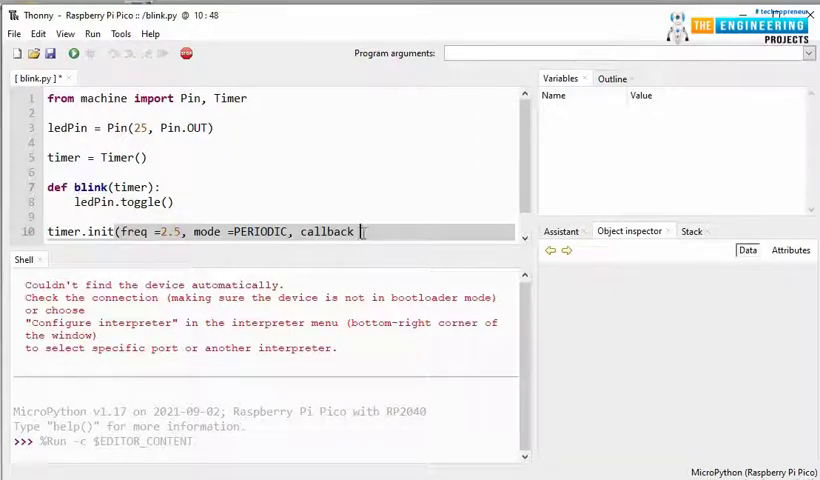
type("= blink)")
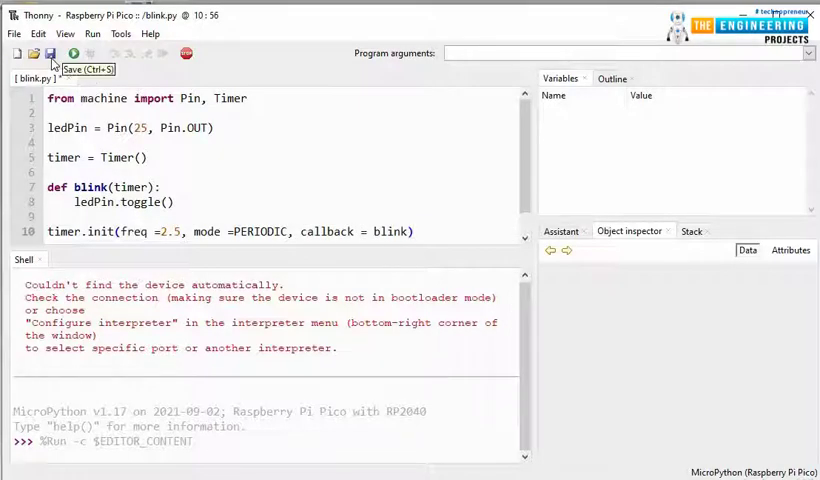
Step: Save blink.py, dismiss the 'Device is busy' warning, and run the script again
left_click(49, 53)
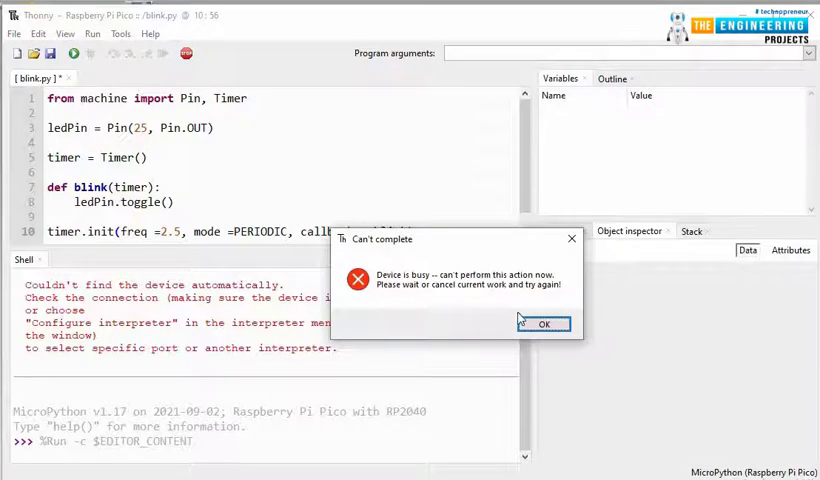
left_click(544, 324)
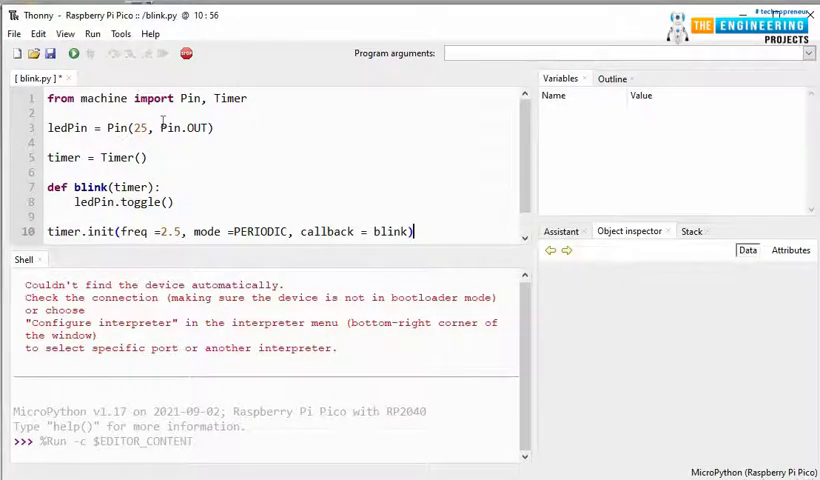
mouse_move(186, 53)
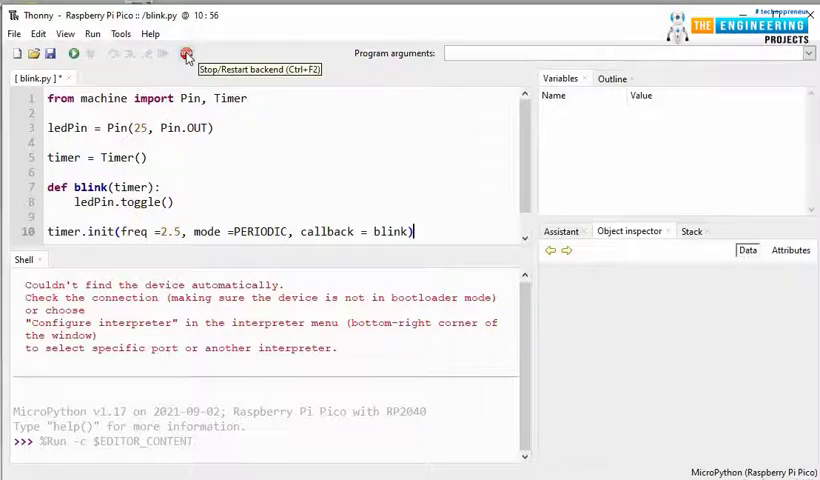
mouse_move(73, 54)
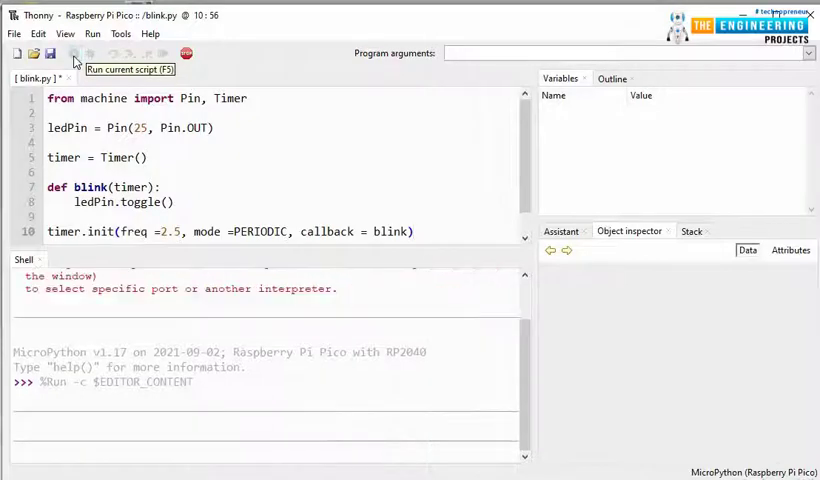
left_click(72, 53)
type("timer.")
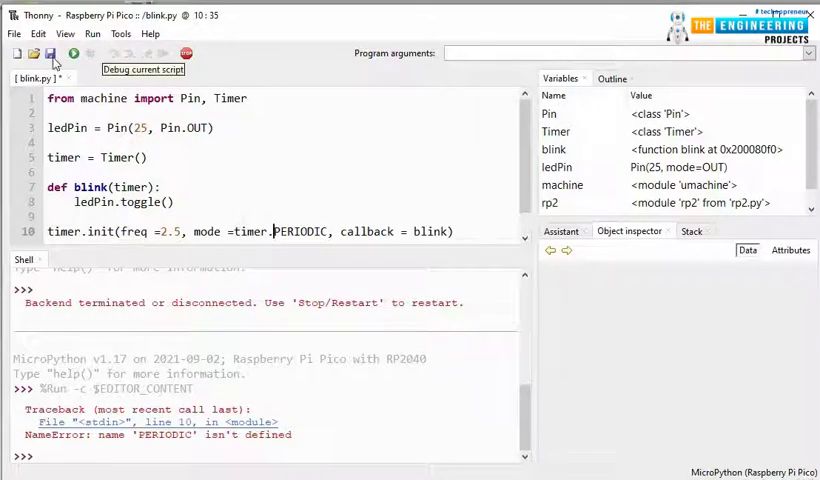
mouse_move(73, 53)
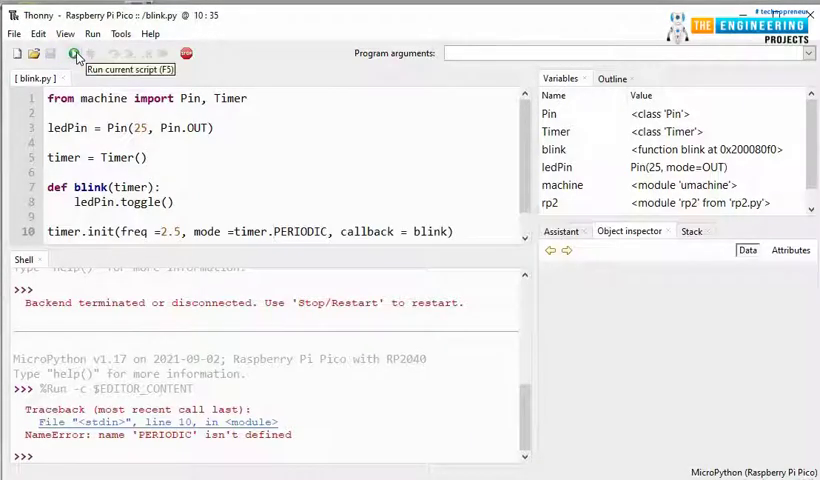
Step: Rerun blink.py on the Pico after the timer.PERIODIC fix
left_click(75, 53)
type("14")
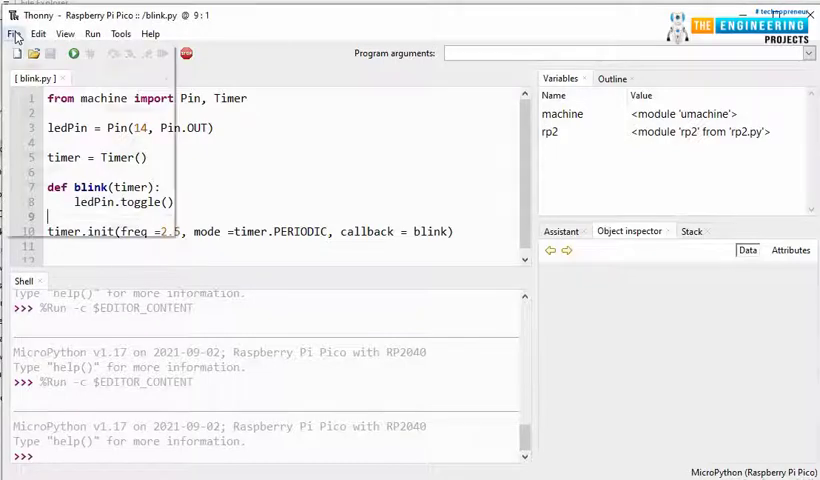
Step: Create a new empty untitled script tab from the File menu
left_click(14, 33)
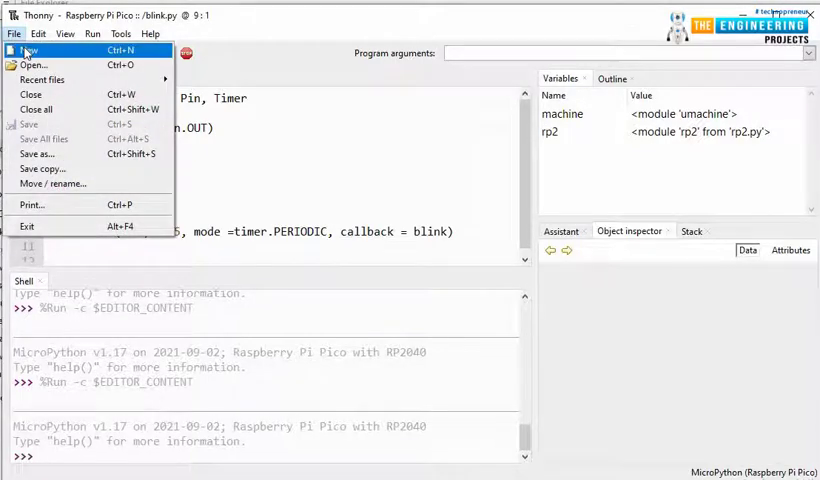
left_click(28, 50)
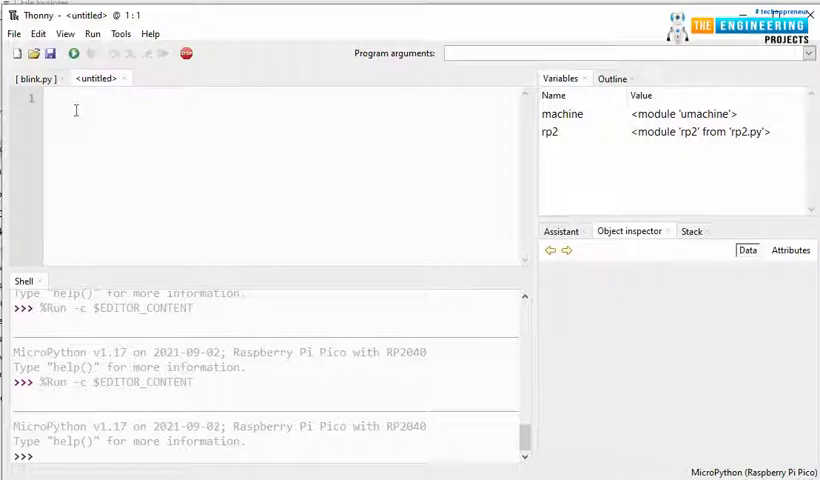
Step: Type the imports 'from machine import Pin' and 'import time'
type("f")
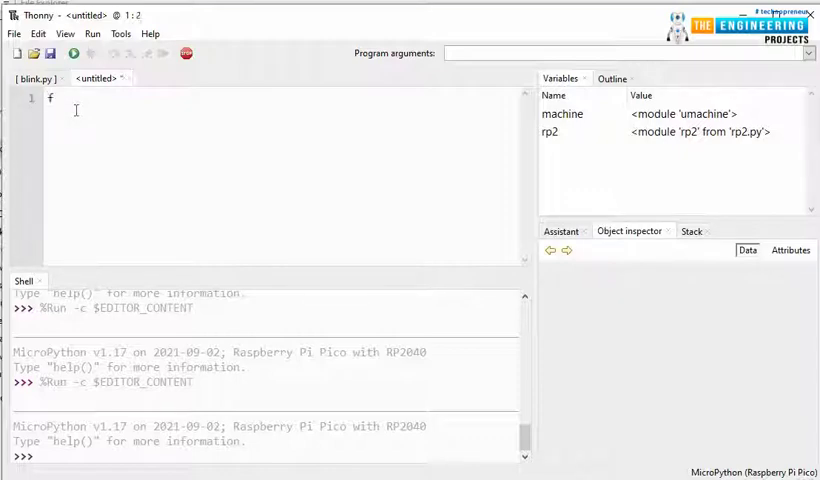
type("rom m")
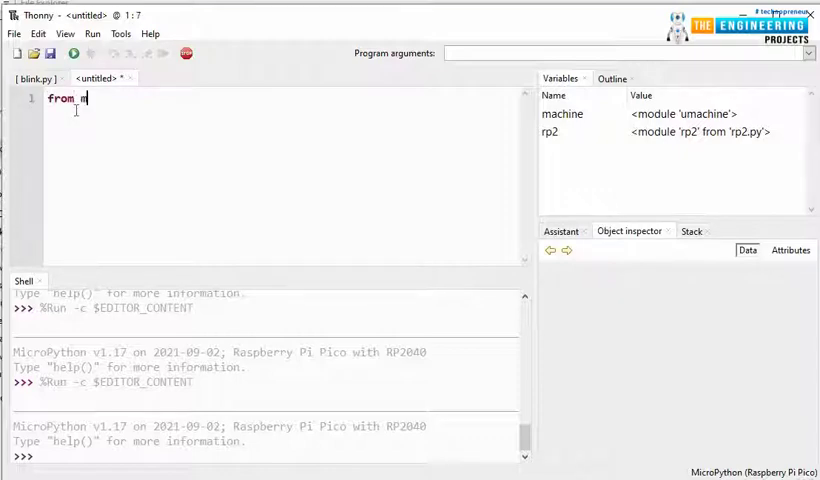
type("achine")
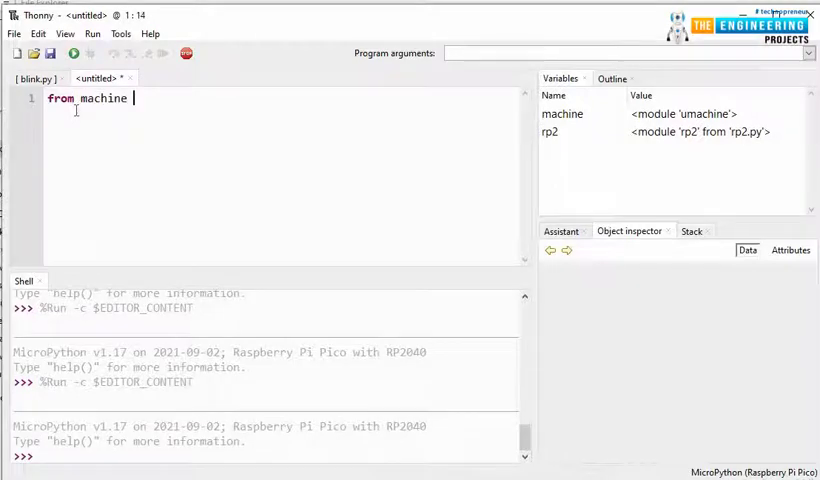
type("import Pin")
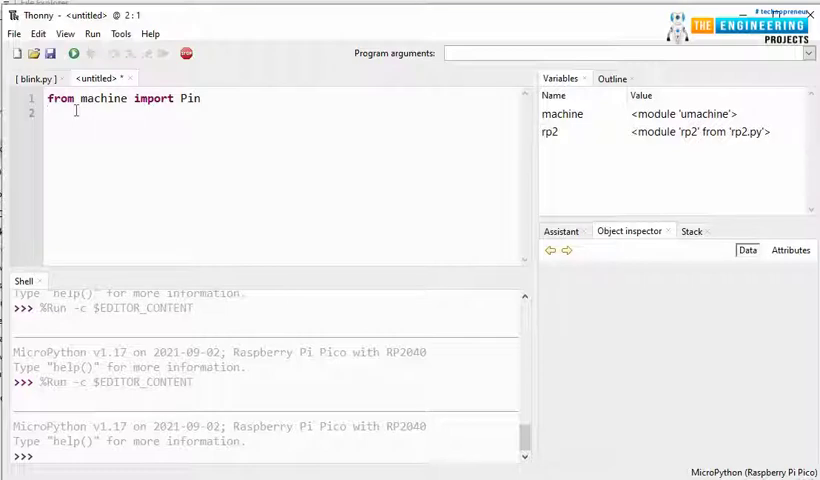
type("import")
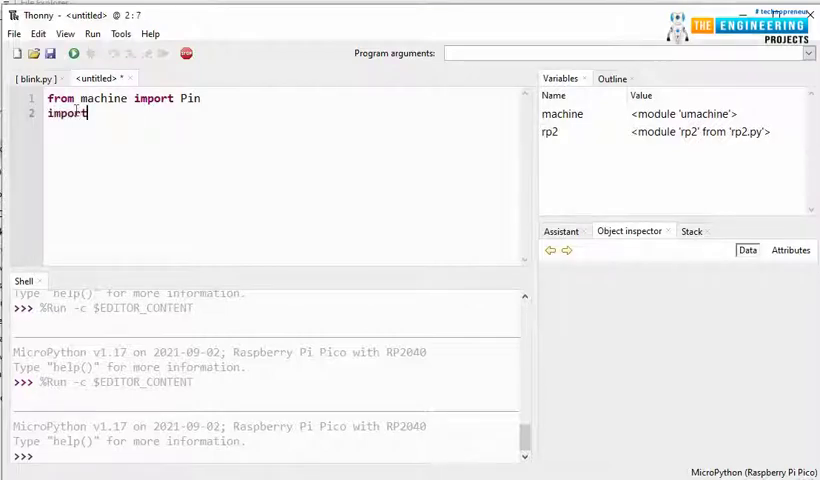
type("time")
type("led")
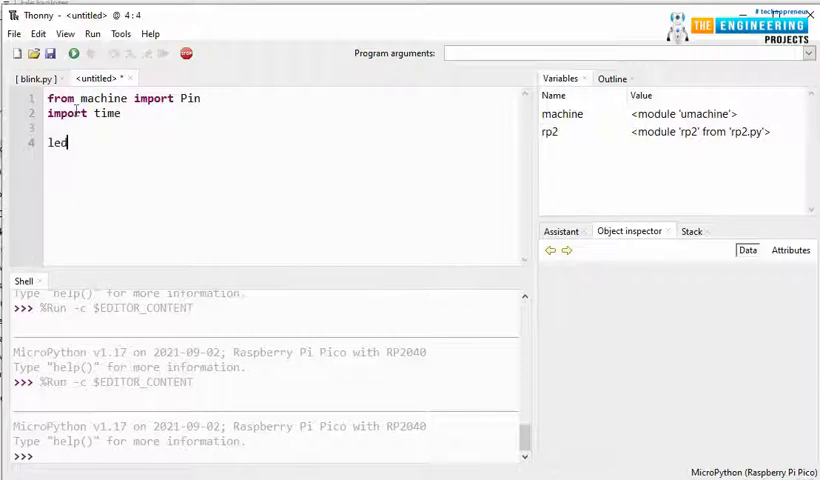
Step: Define led = Pin(14, Pin.OUT) and start a new line
type("=")
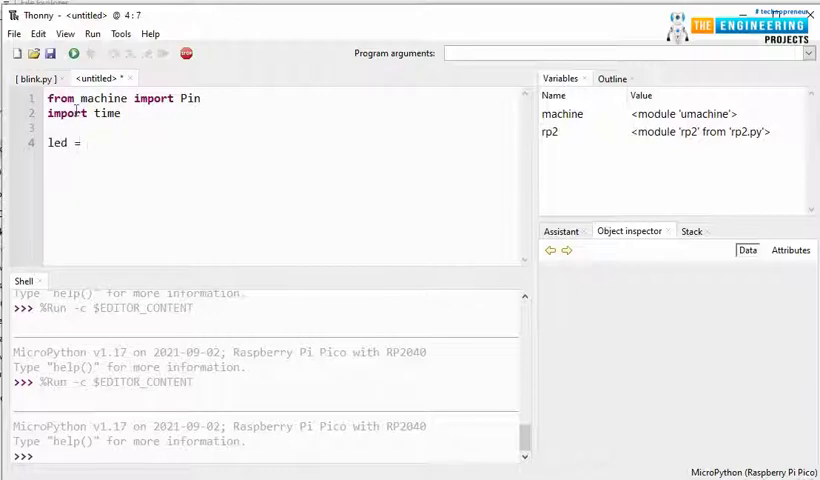
type("Pin(")
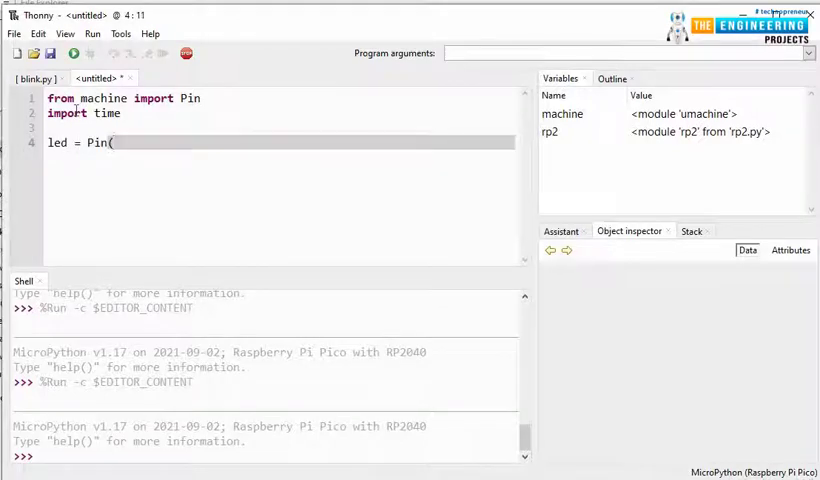
type("1")
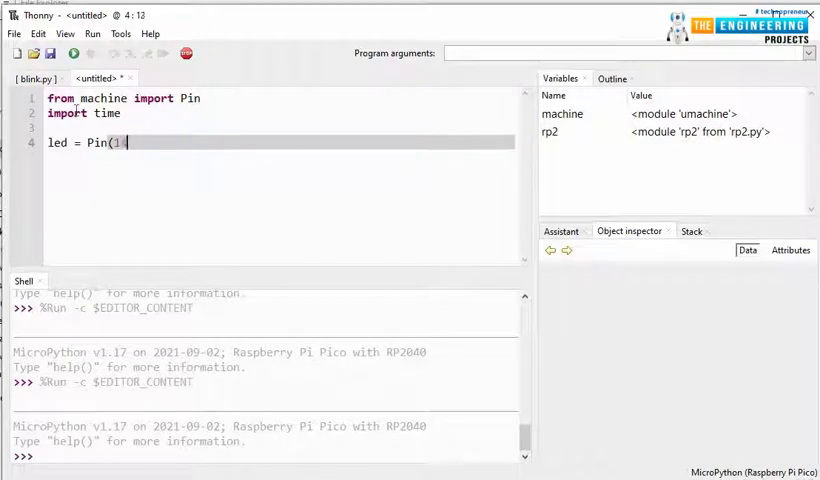
type("4")
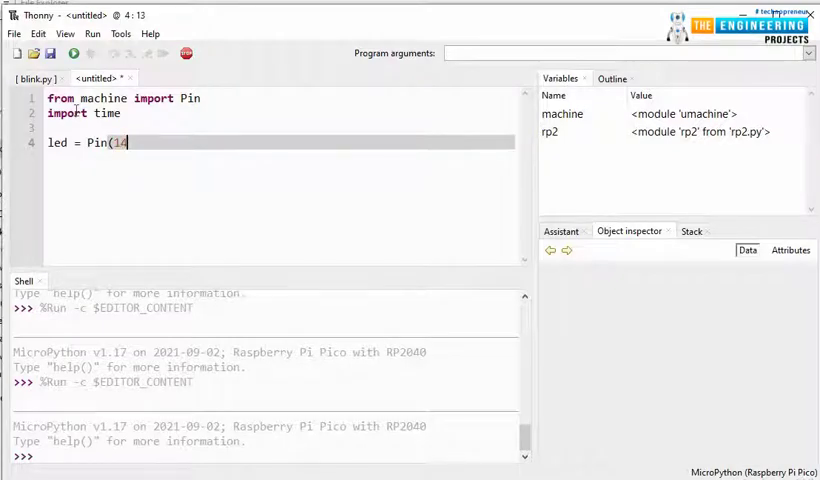
type(", Pin>OUT")
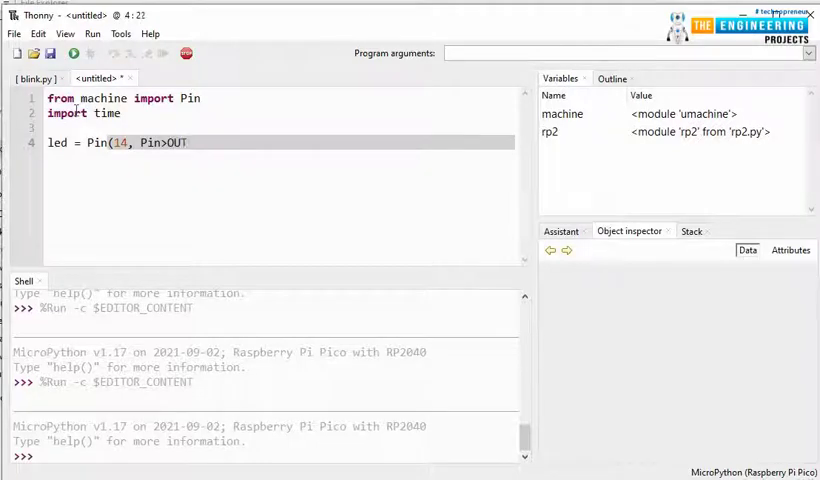
key("BackSpace")
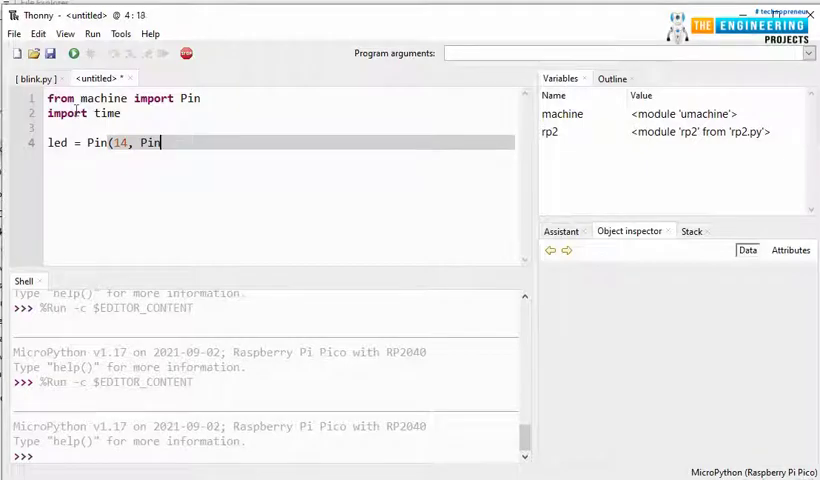
type(".OUT")
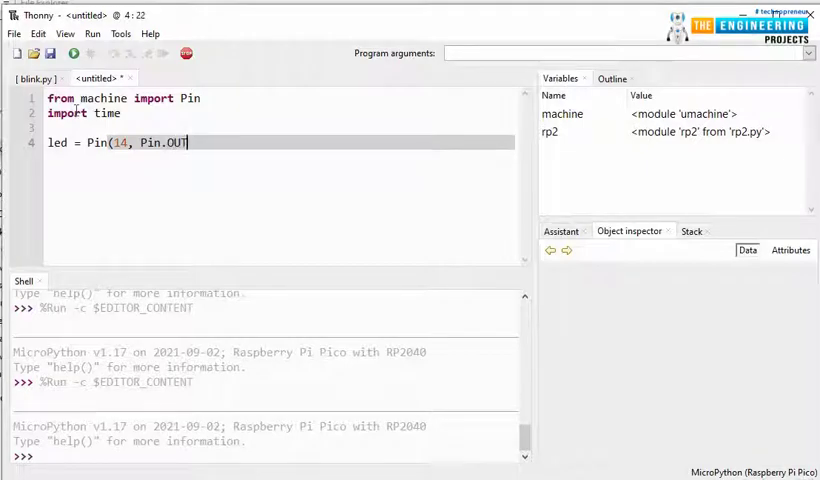
key("Return")
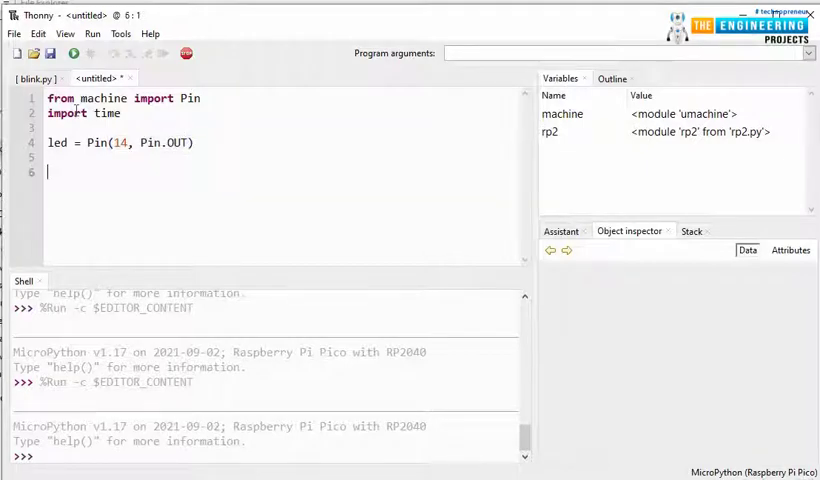
Step: Write 'while true:' with led.value() and time.sleep(0.5) in its body
type("while")
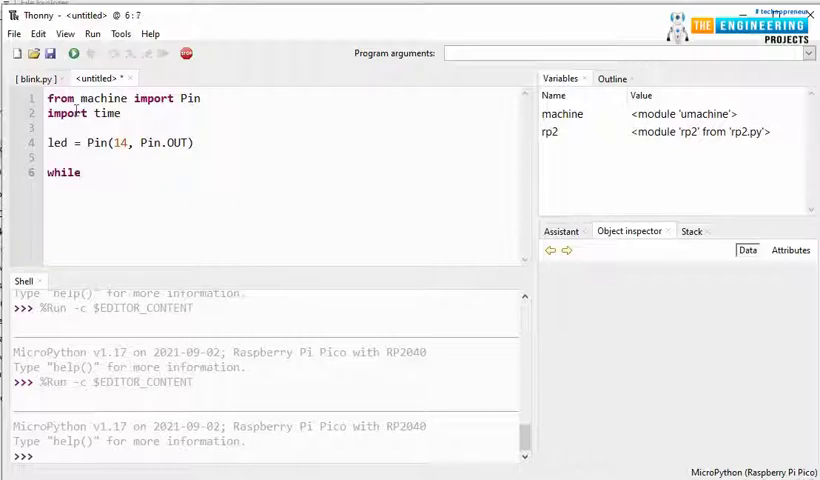
type("true:")
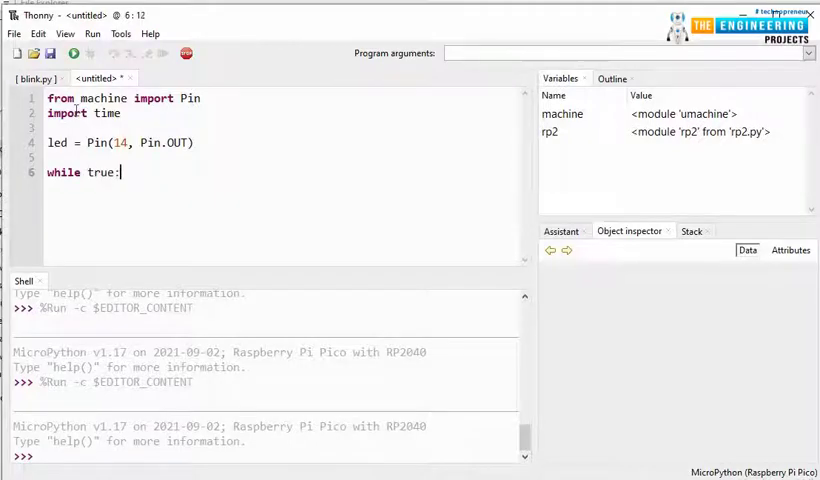
key("Return")
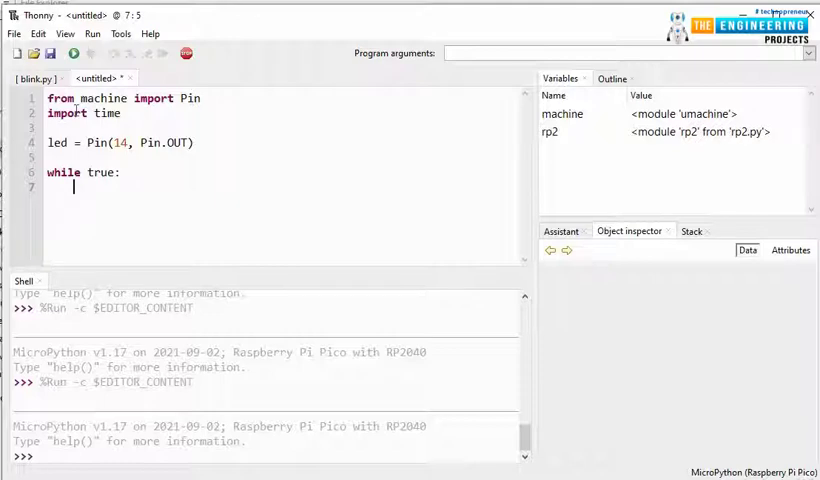
type("l")
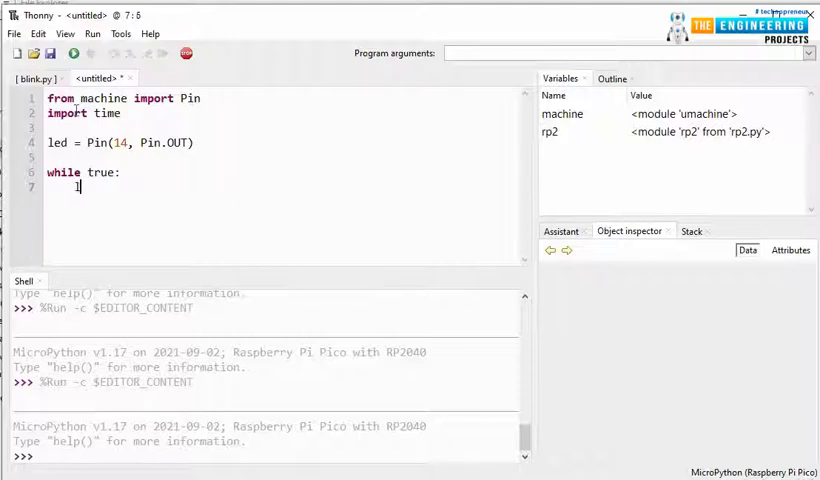
type("ed")
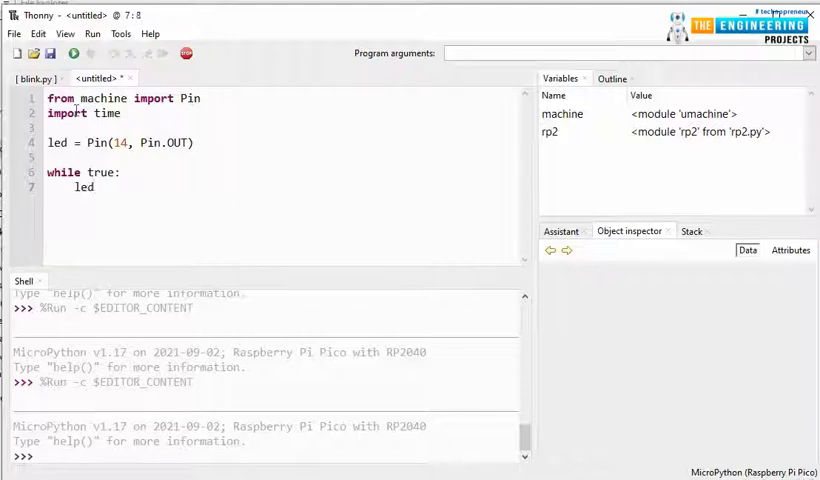
type(".")
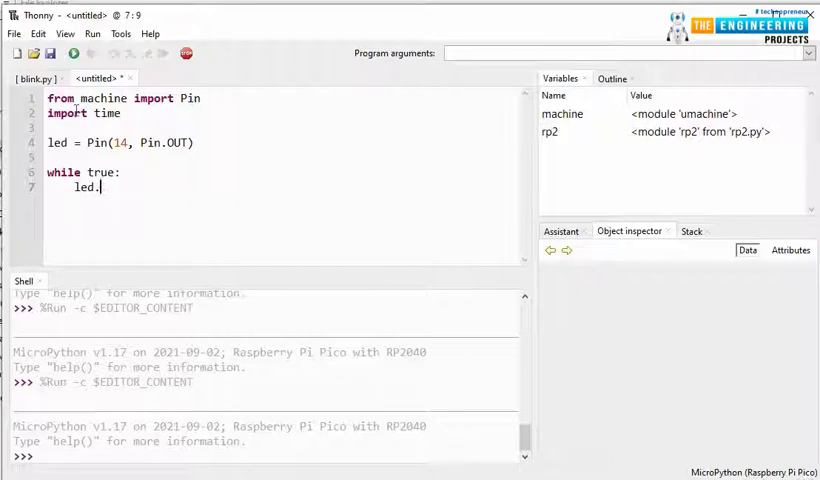
type("value")
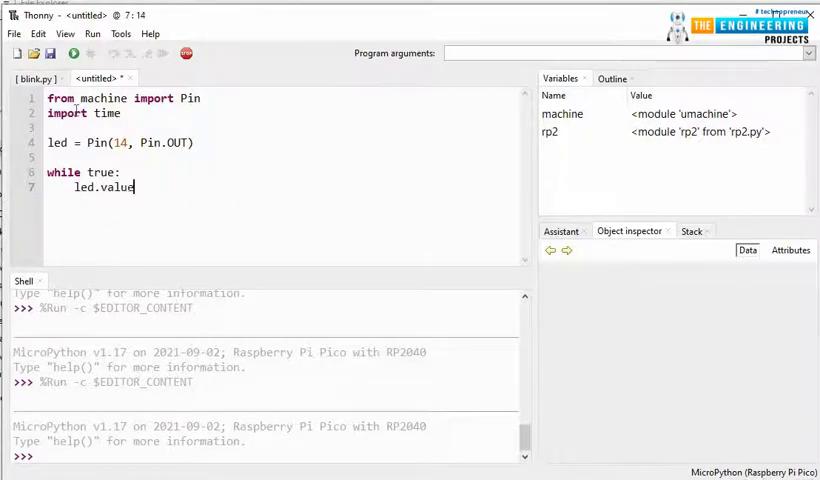
type("()")
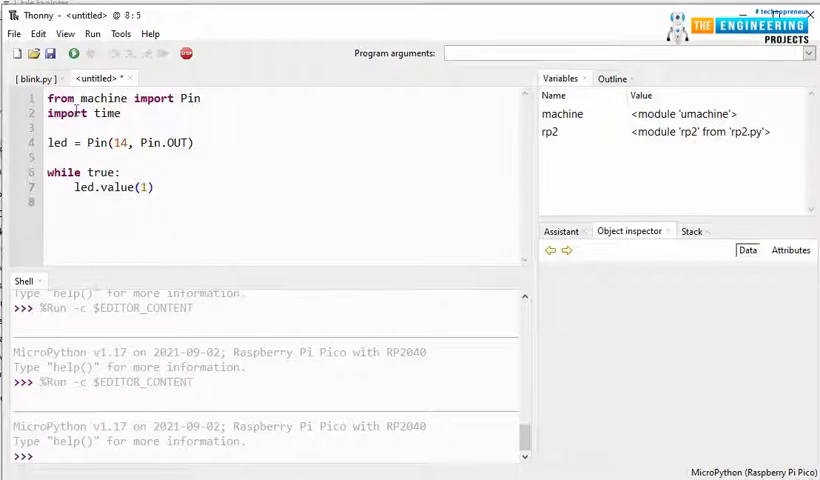
type("time")
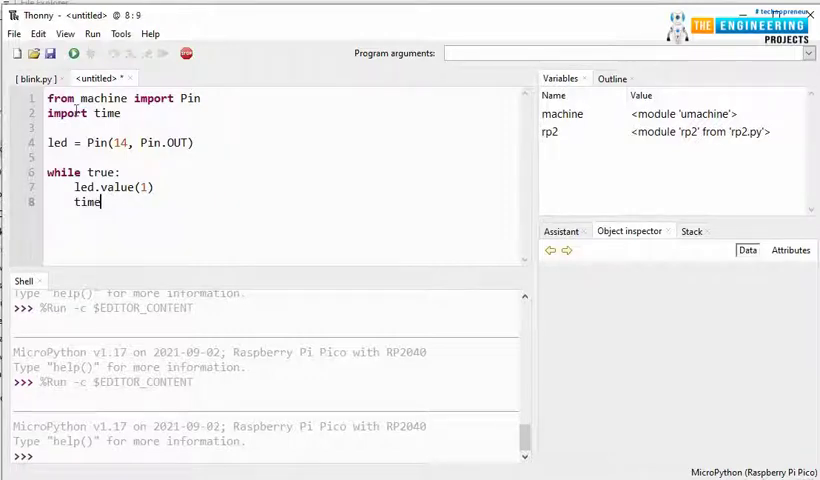
type(".sleep")
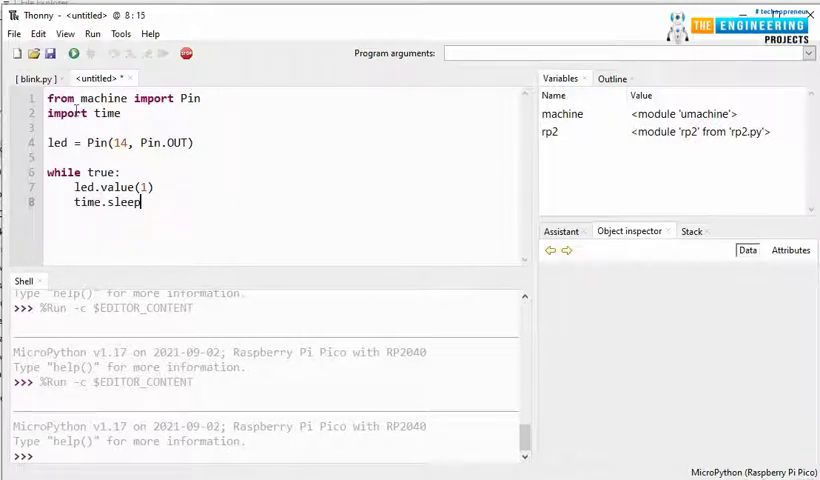
type("(0")
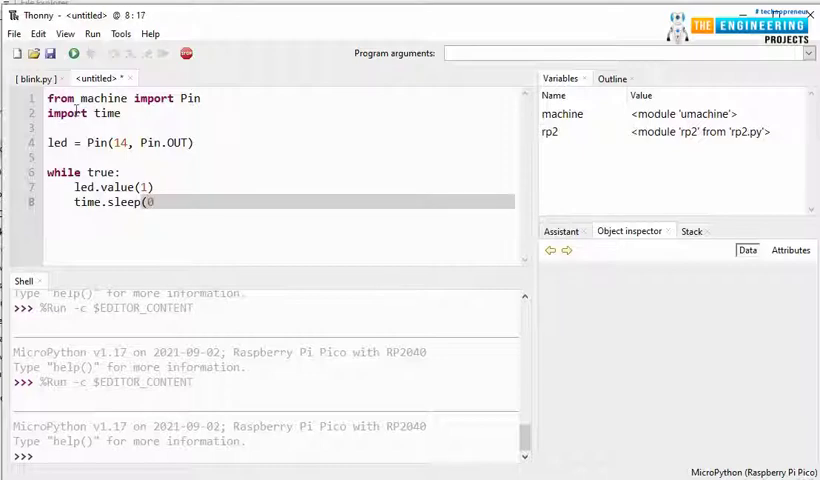
type(".5)")
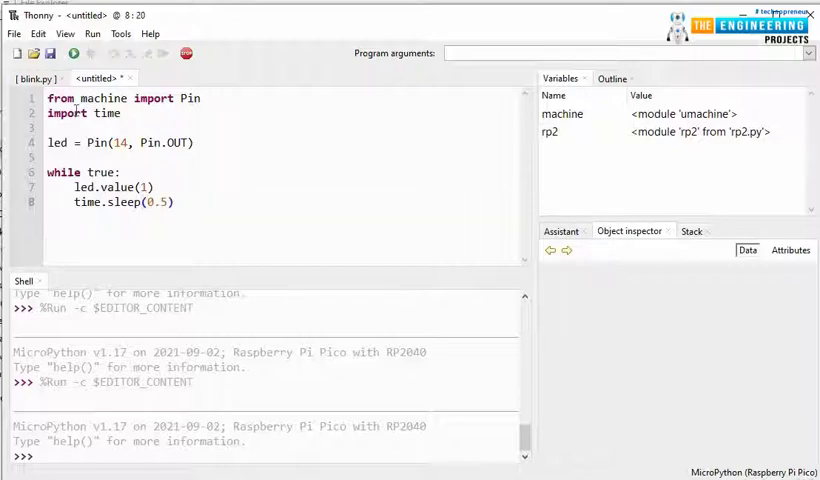
Step: Add led.value(0) followed by time.sleep(0.5) to the loop
type("led")
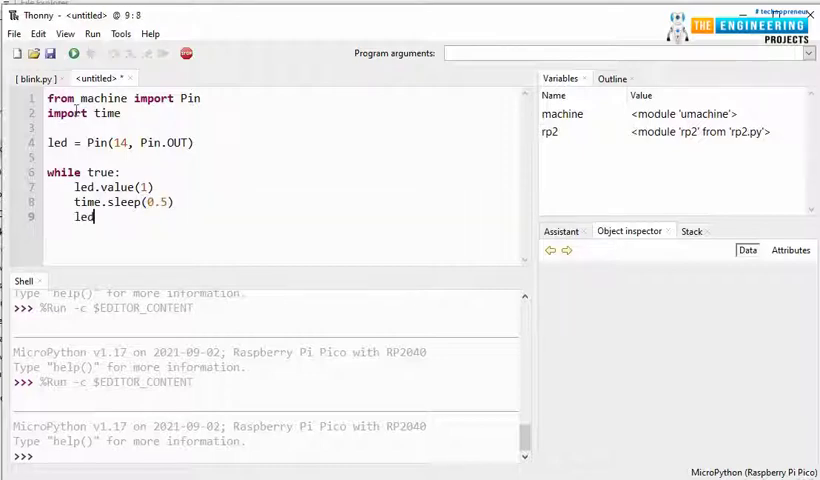
type(".valy")
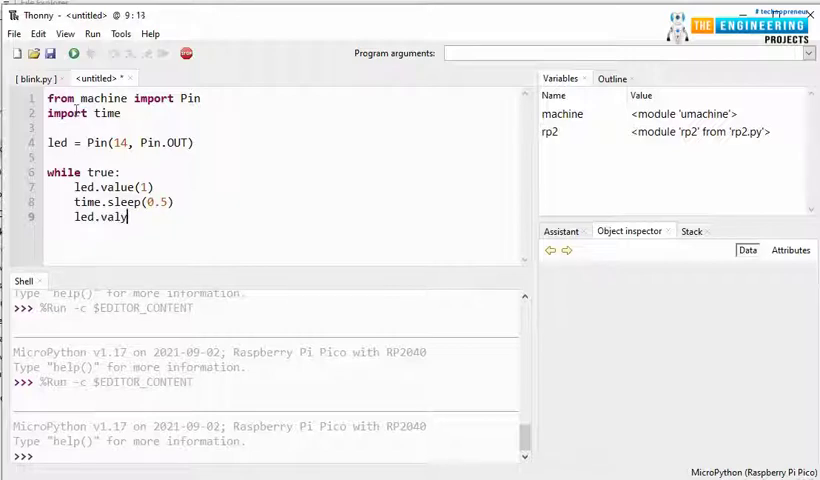
type("ue(0")
type("ti")
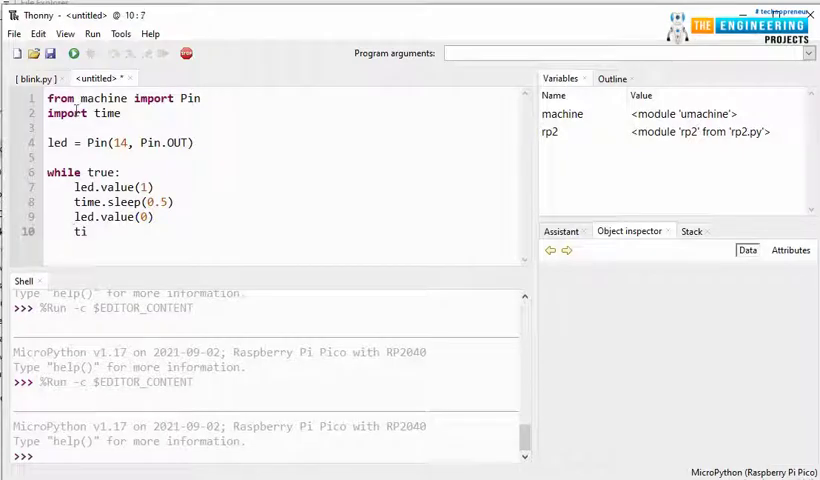
type("me.slee")
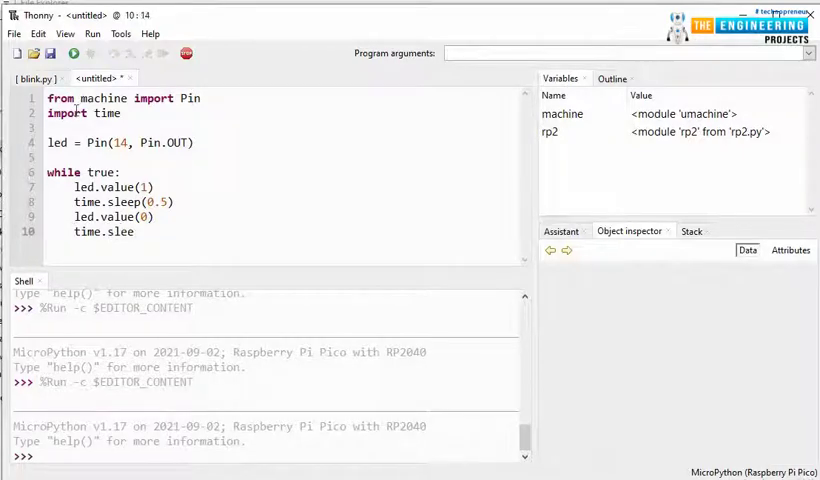
type("p(0")
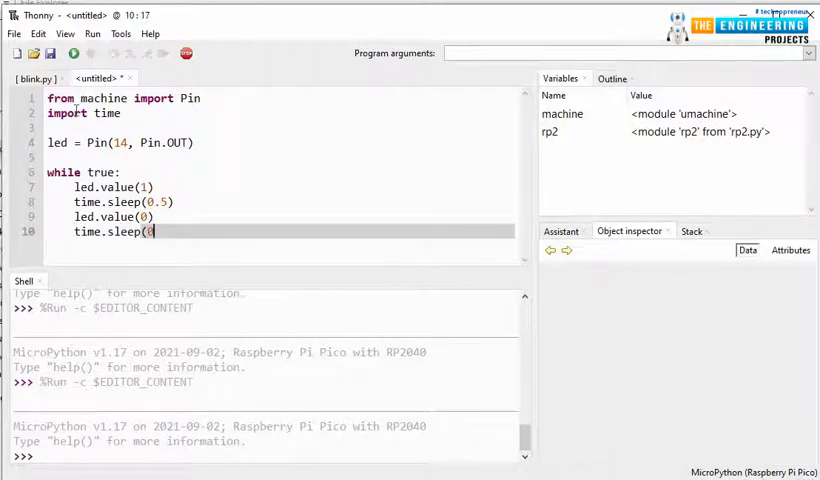
type("0.5)")
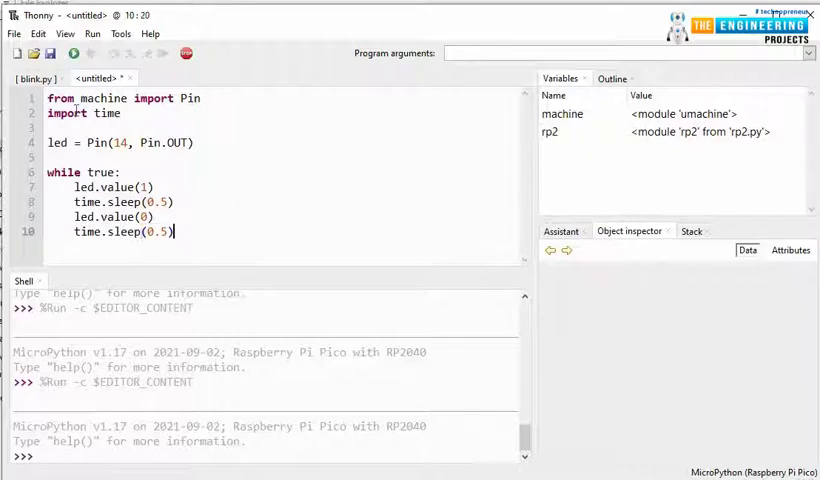
mouse_move(72, 53)
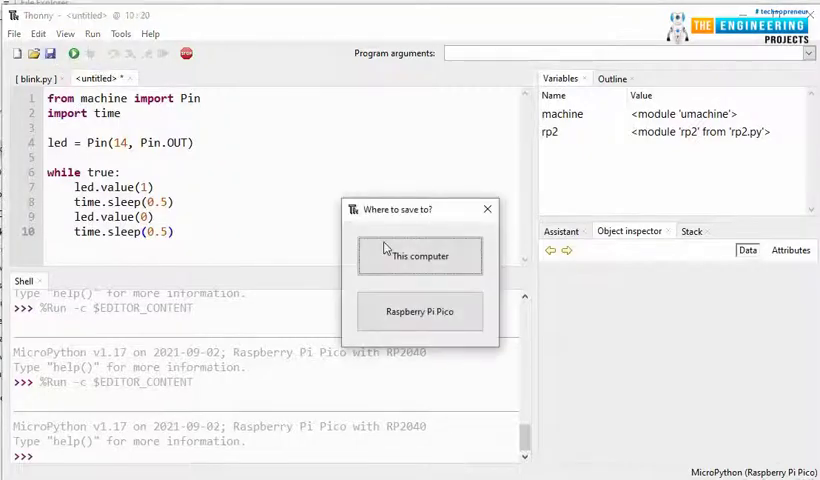
mouse_move(419, 256)
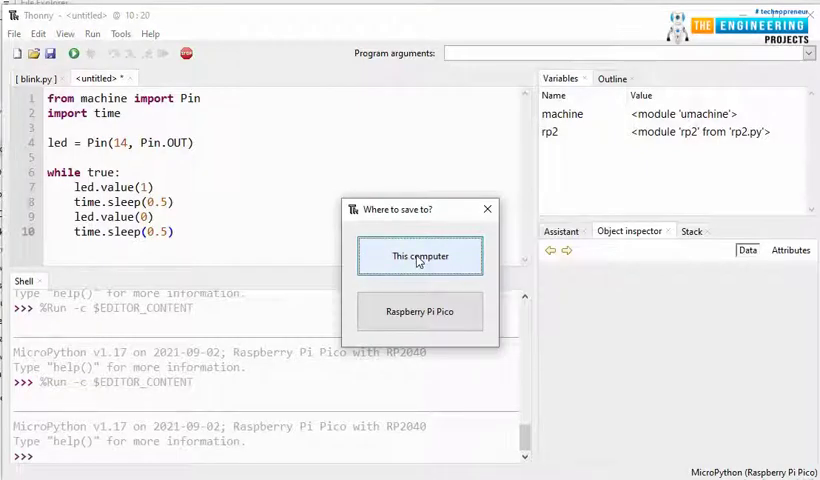
Step: Save the script to This computer in Downloads as peripheral_blink.py
left_click(419, 256)
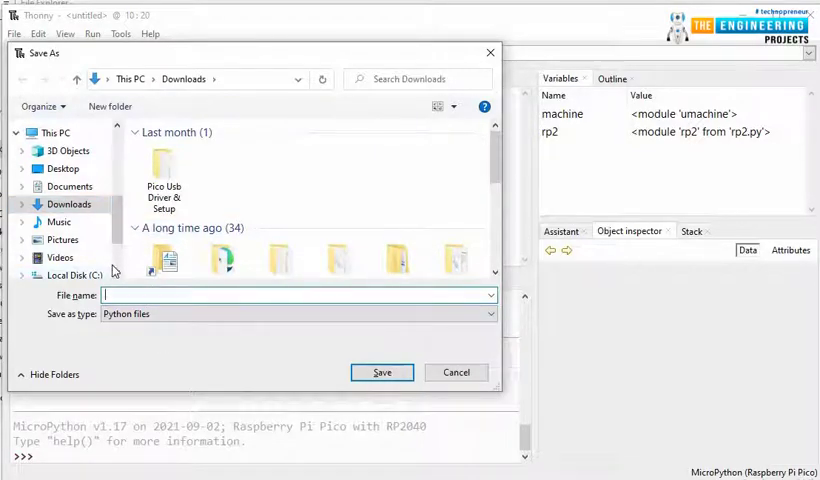
type("p")
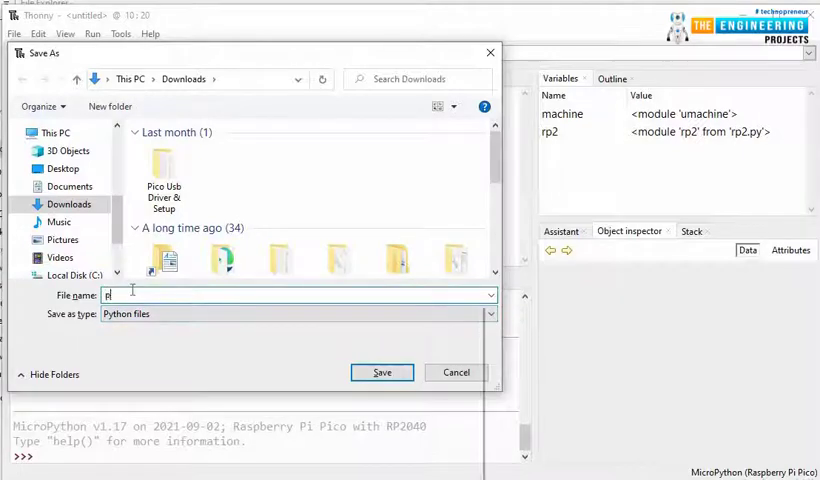
type("peripheral")
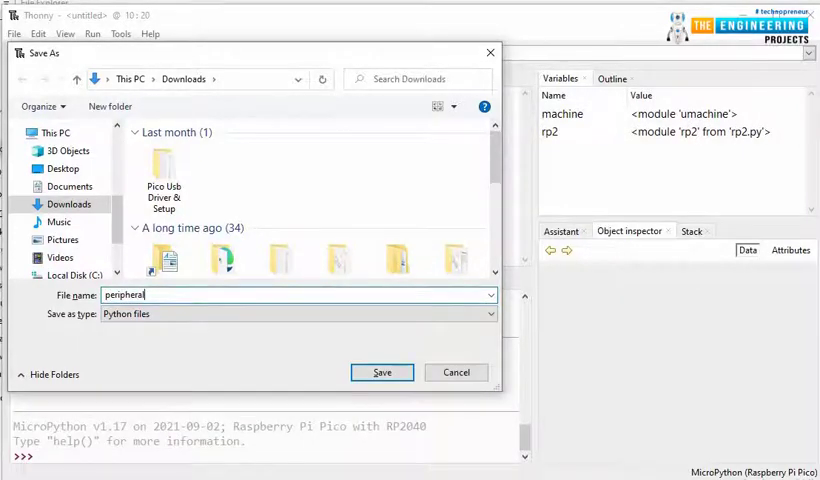
type("_blink")
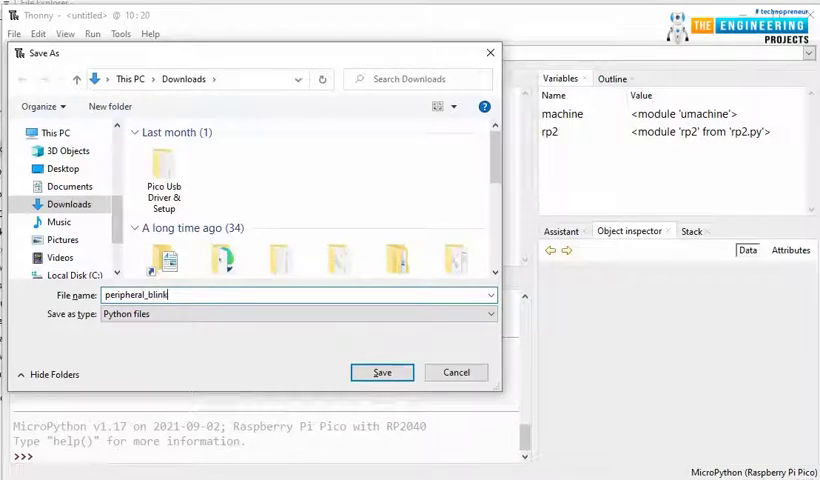
type(".py")
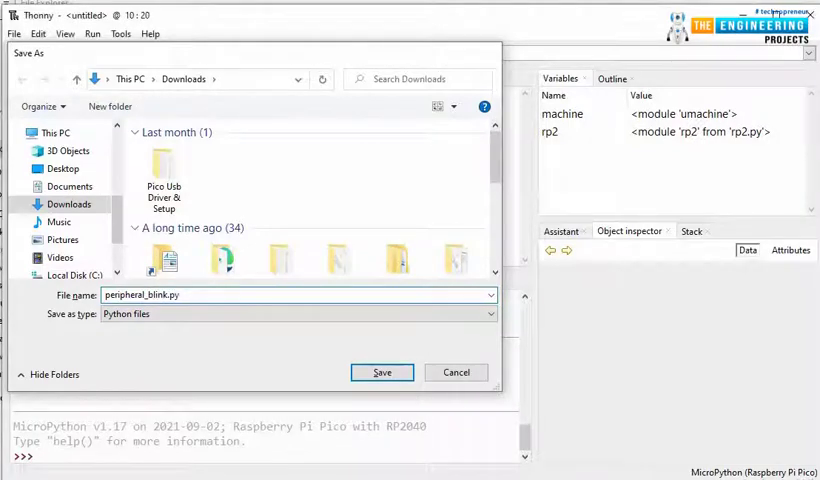
left_click(382, 372)
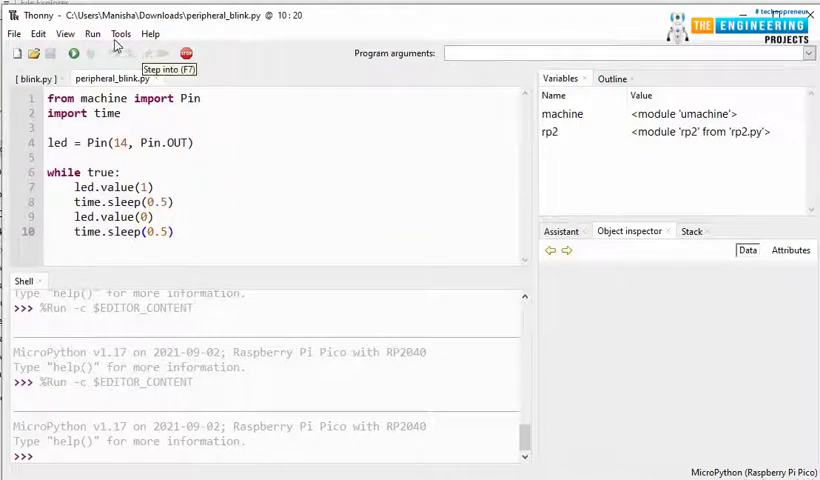
mouse_move(74, 53)
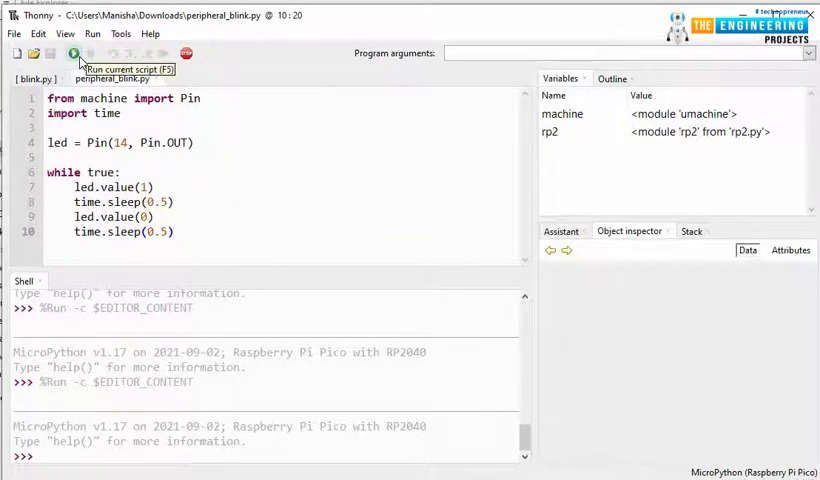
Step: Run the script on the Pico, then save it with 'while True'
left_click(72, 53)
type("T")
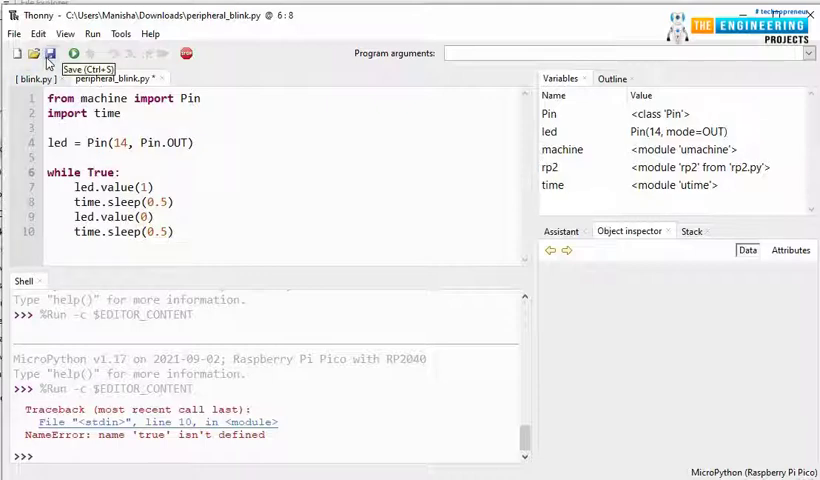
left_click(74, 54)
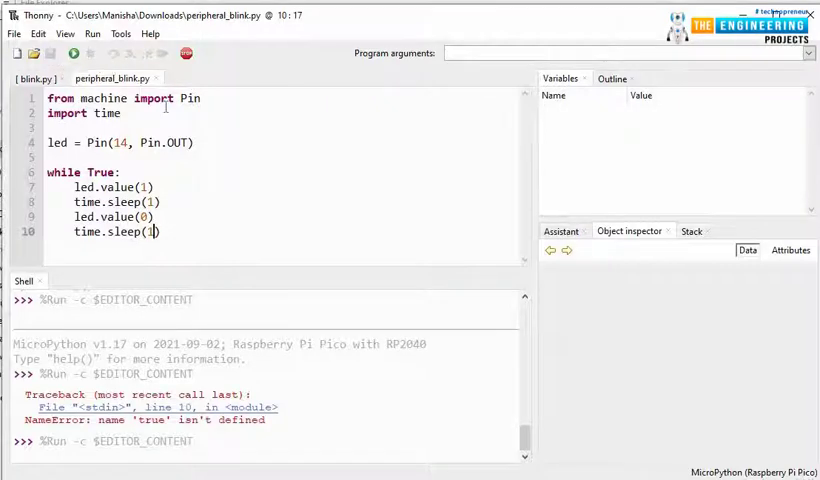
mouse_move(186, 54)
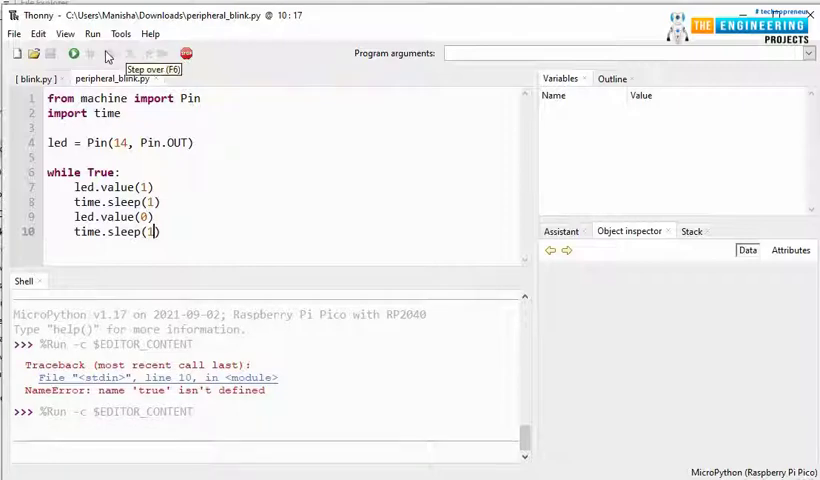
Step: Restart the Pico backend and run peripheral_blink.py again with 1-second sleeps
left_click(72, 53)
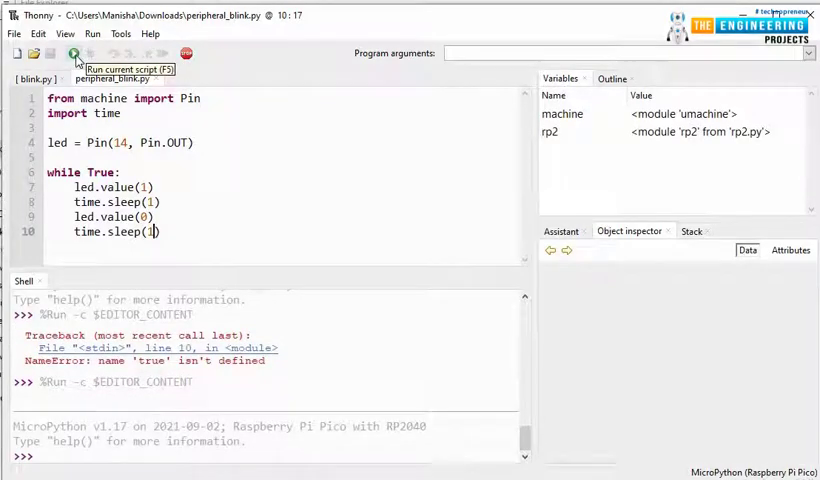
left_click(74, 53)
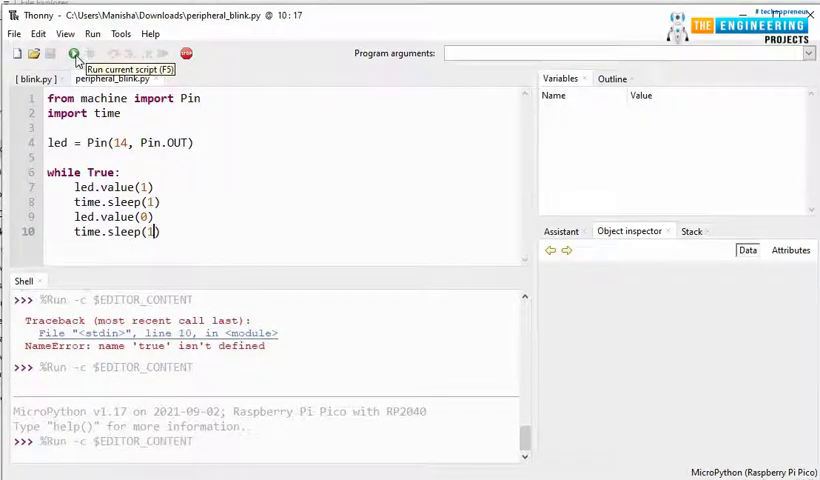
mouse_move(127, 334)
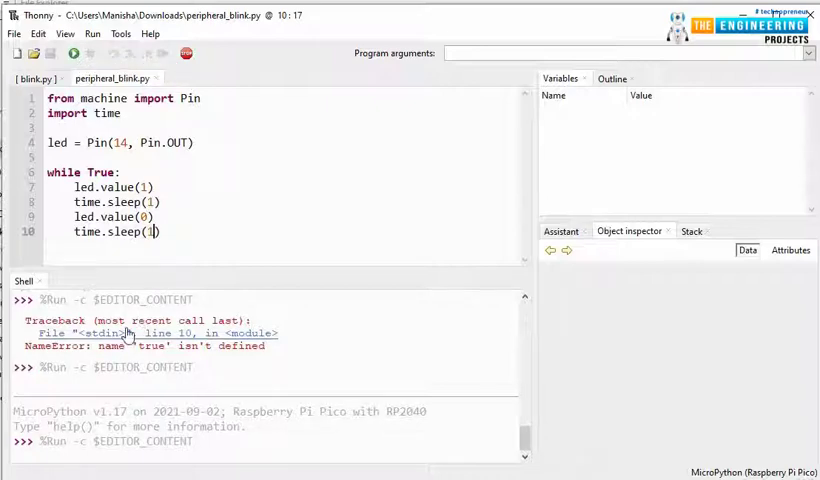
mouse_move(208, 411)
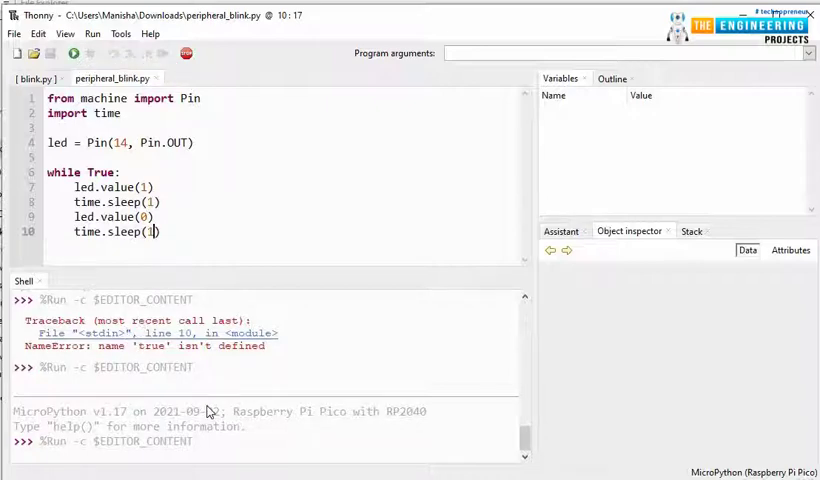